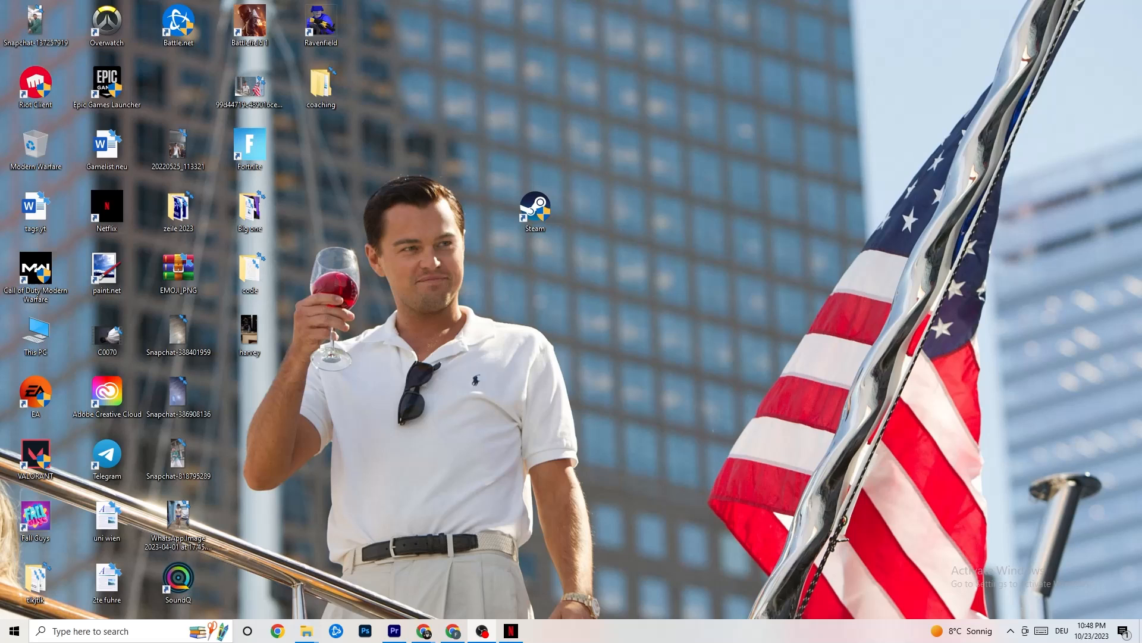
mouse_move(787, 254)
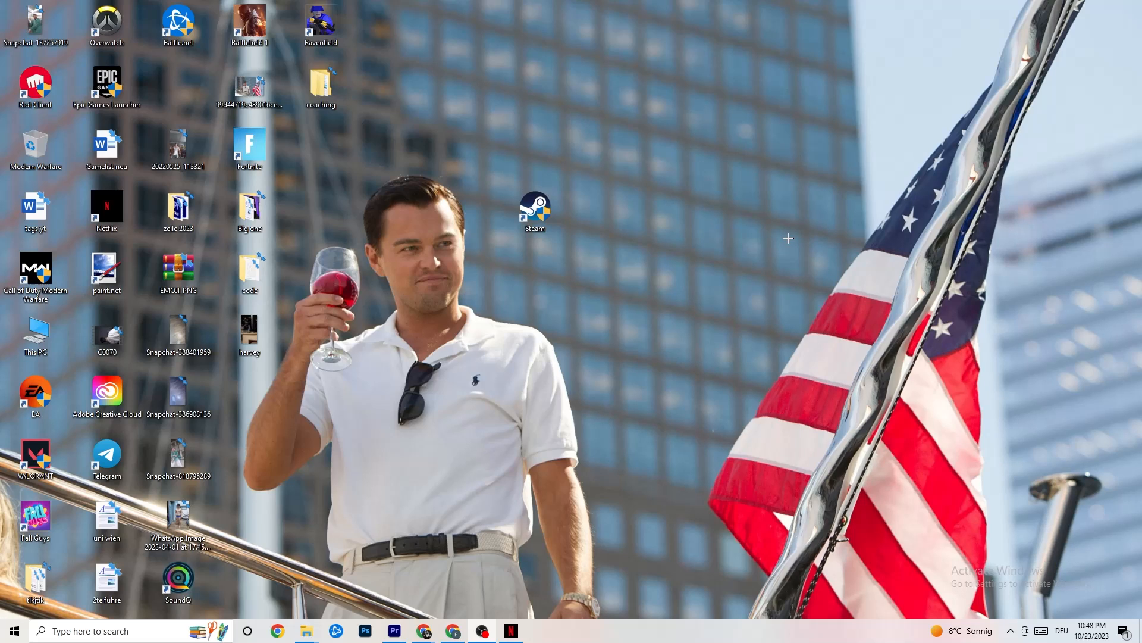
mouse_move(814, 213)
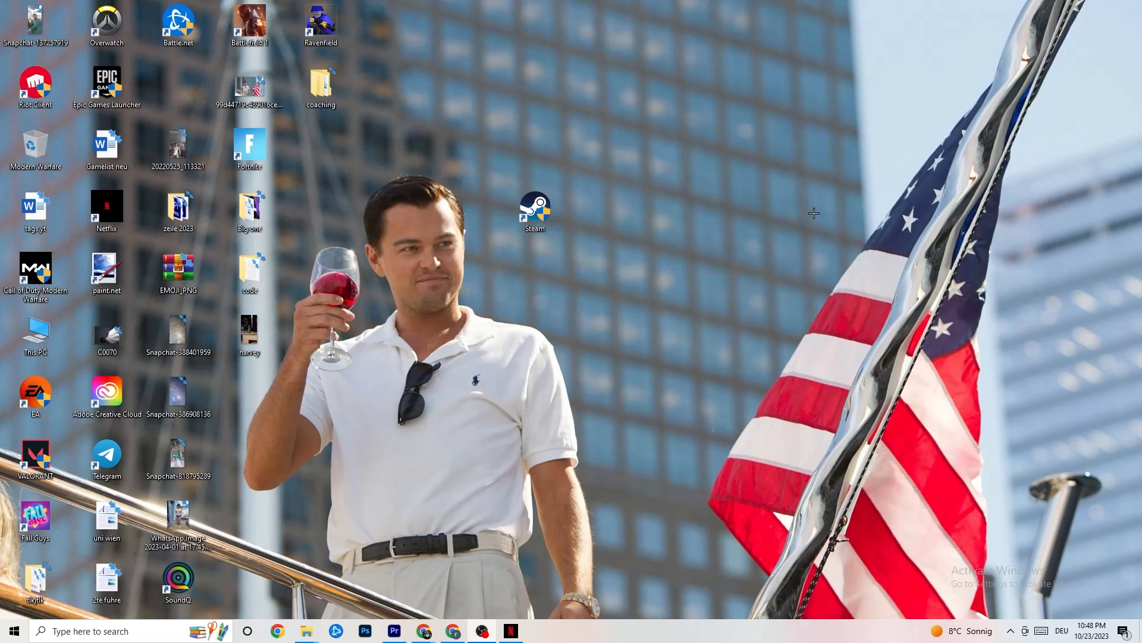
mouse_move(779, 207)
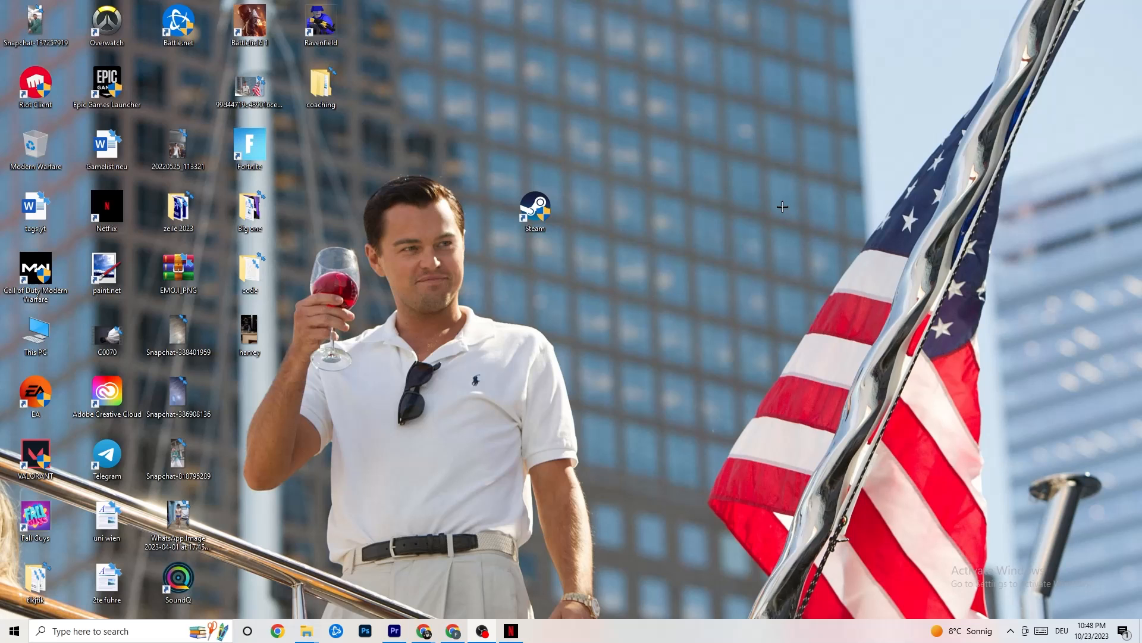
- Click the search box, then open the Start menu to the alphabetical app list
left_click(96, 631)
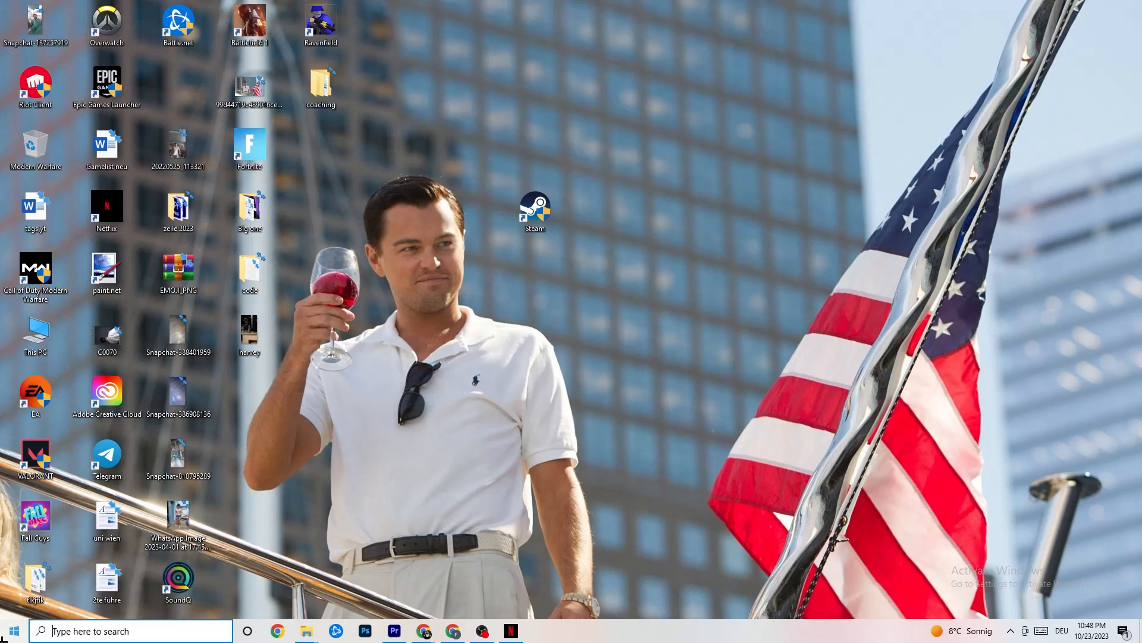
left_click(9, 629)
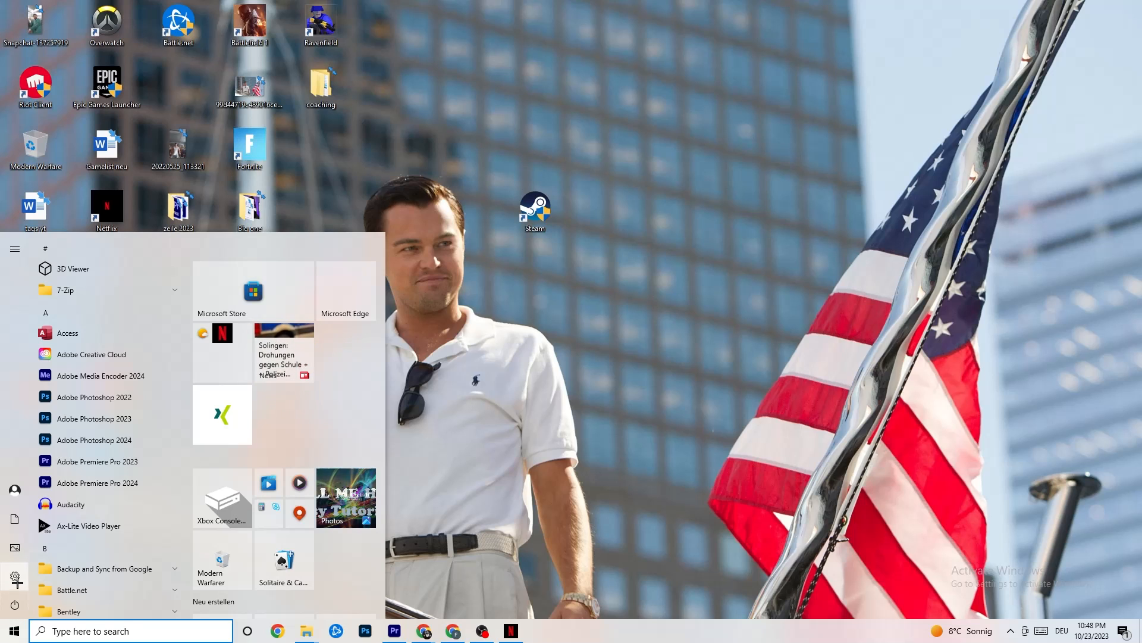
- Open Settings from the Start menu and go to Update & Security's Windows Update page
left_click(14, 575)
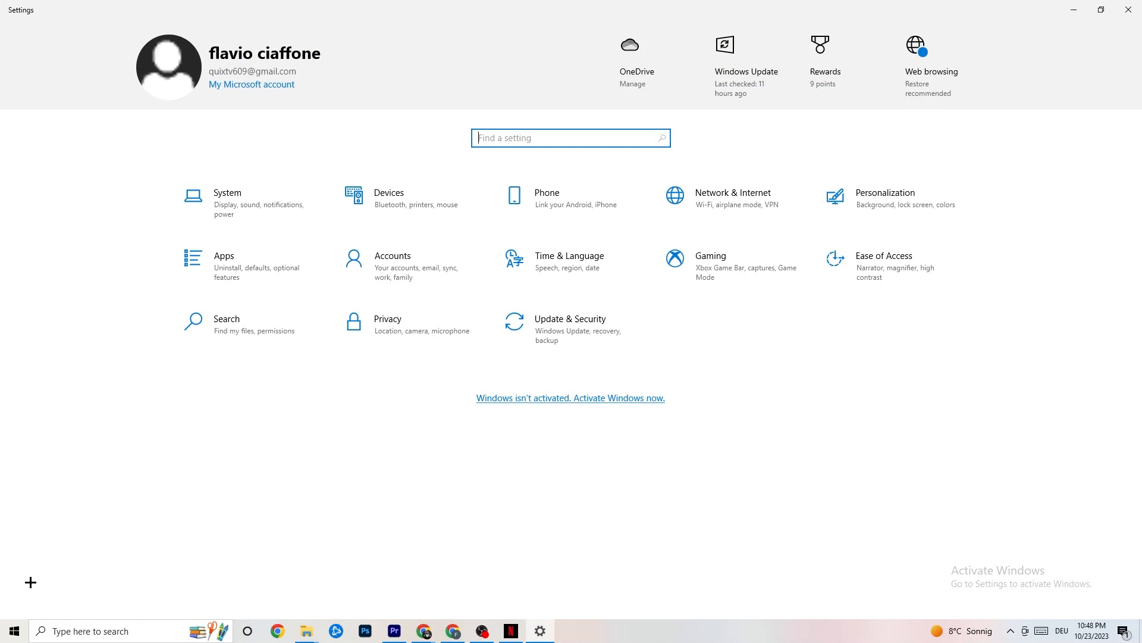
mouse_move(552, 343)
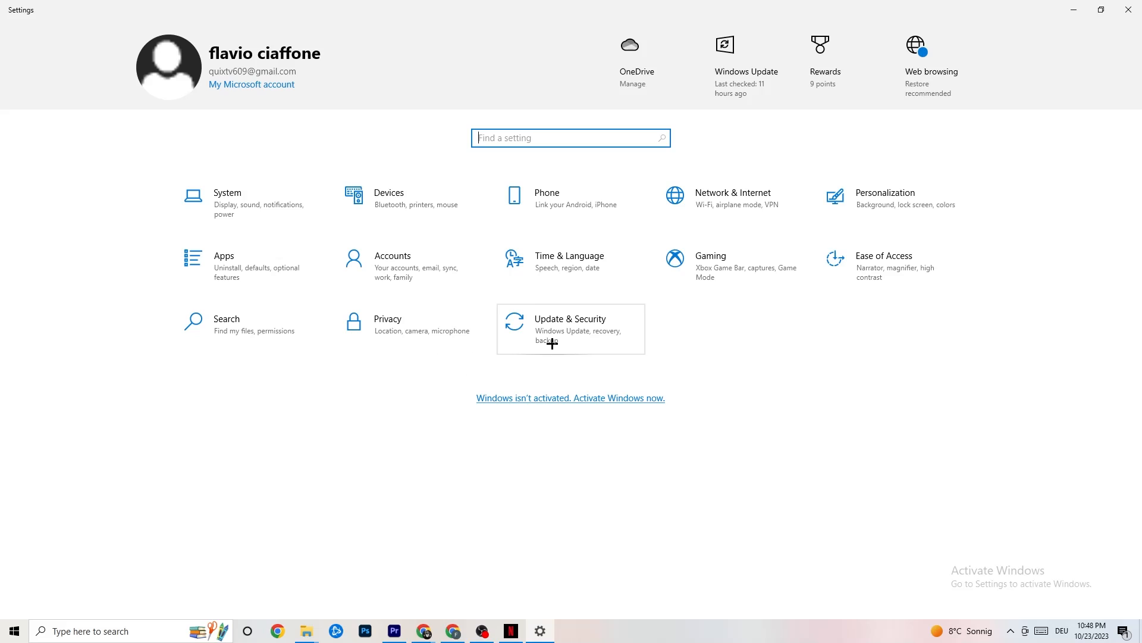
left_click(570, 318)
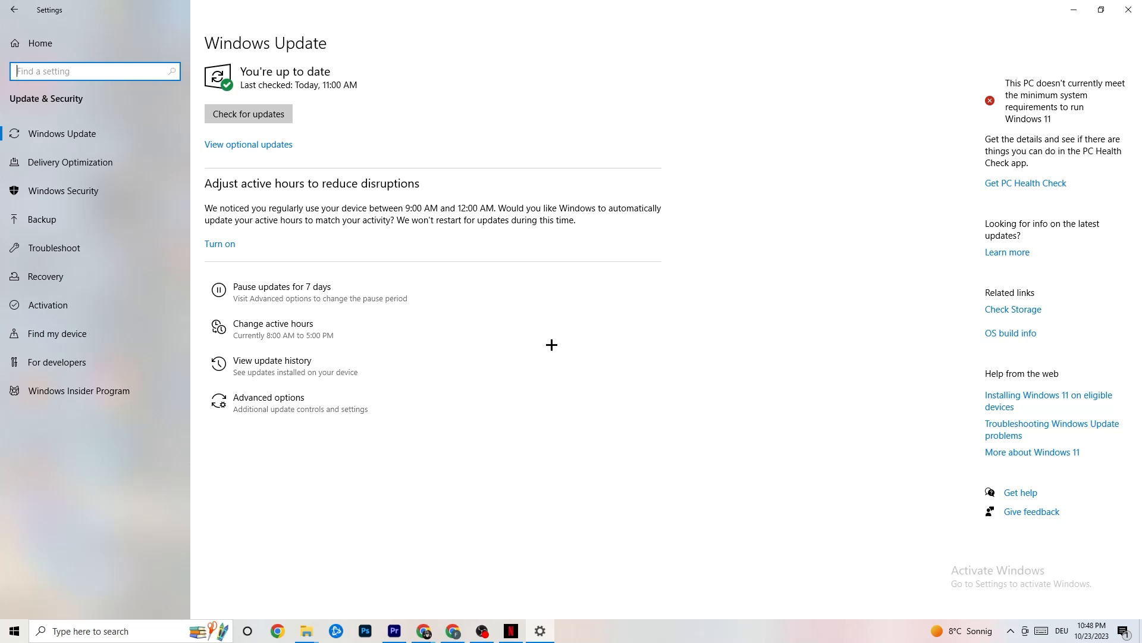
mouse_move(266, 106)
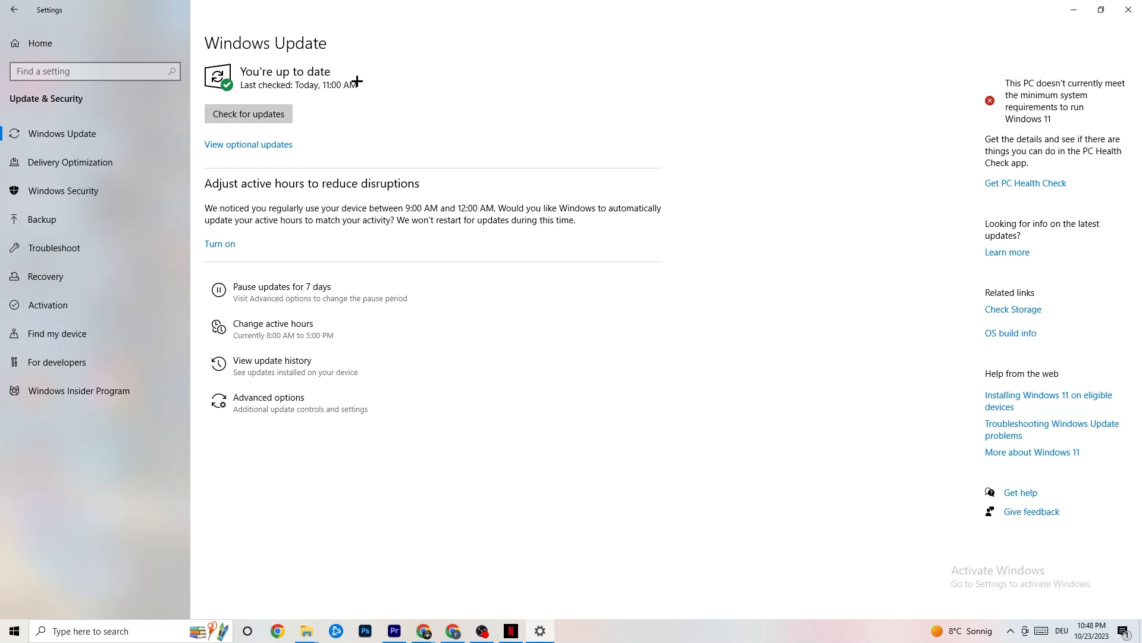
mouse_move(429, 142)
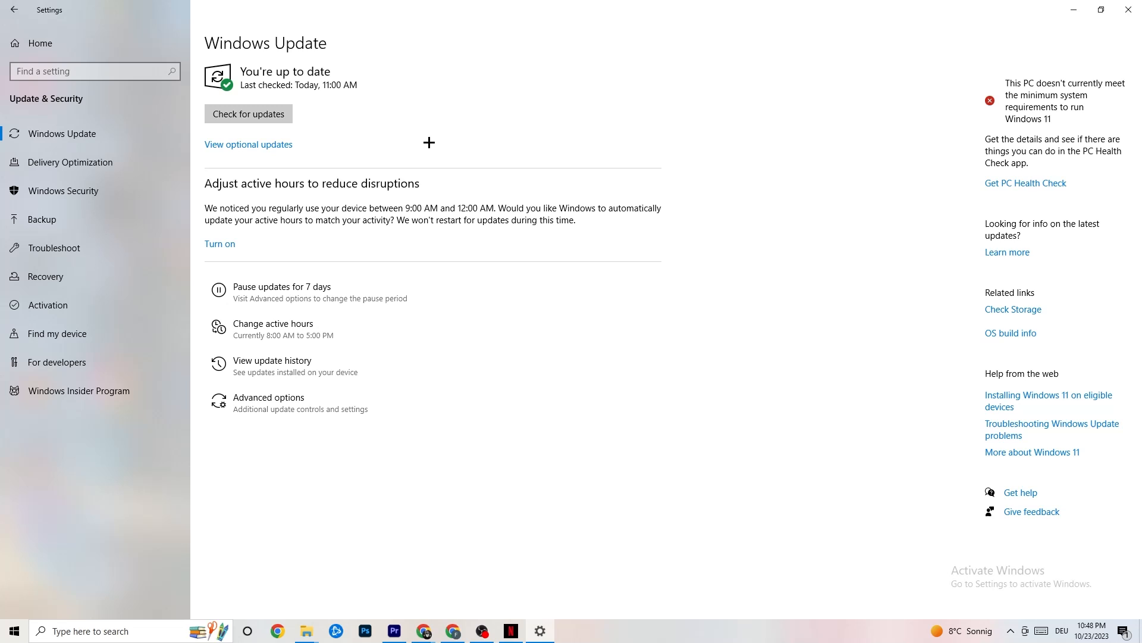
mouse_move(241, 71)
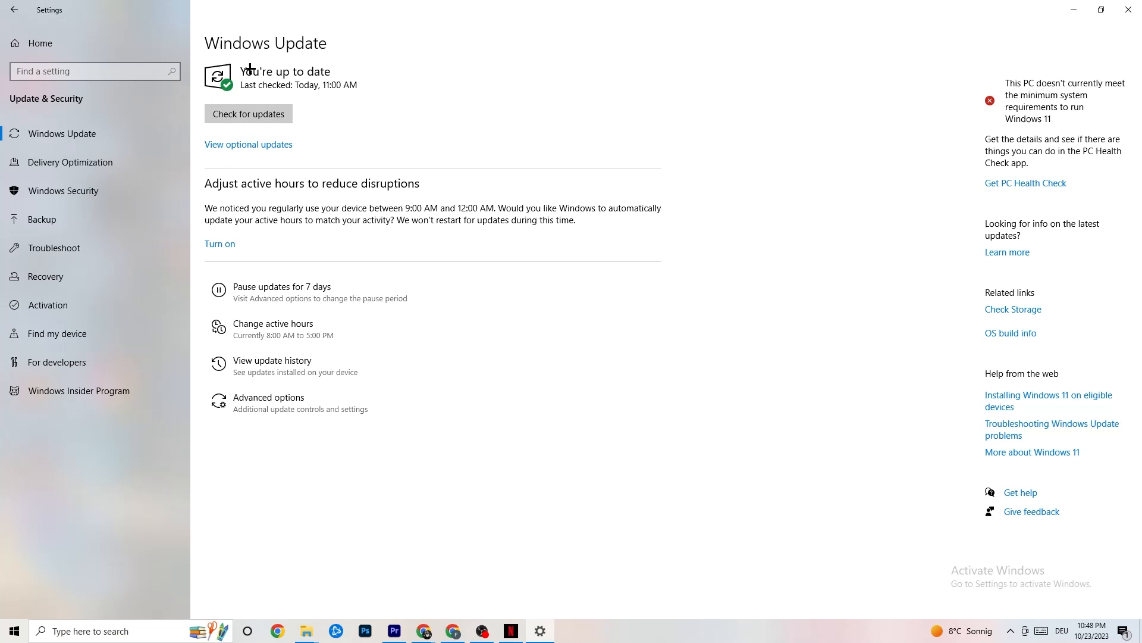
mouse_move(61, 251)
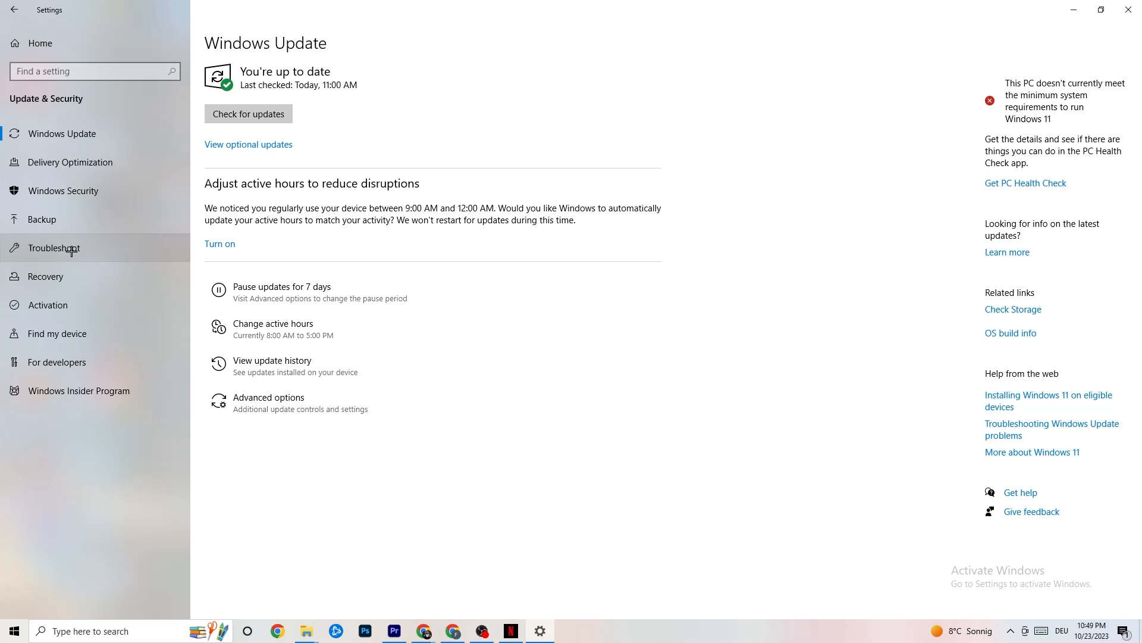
- Open the Troubleshoot page, which reports no recommended troubleshooters right now
left_click(54, 248)
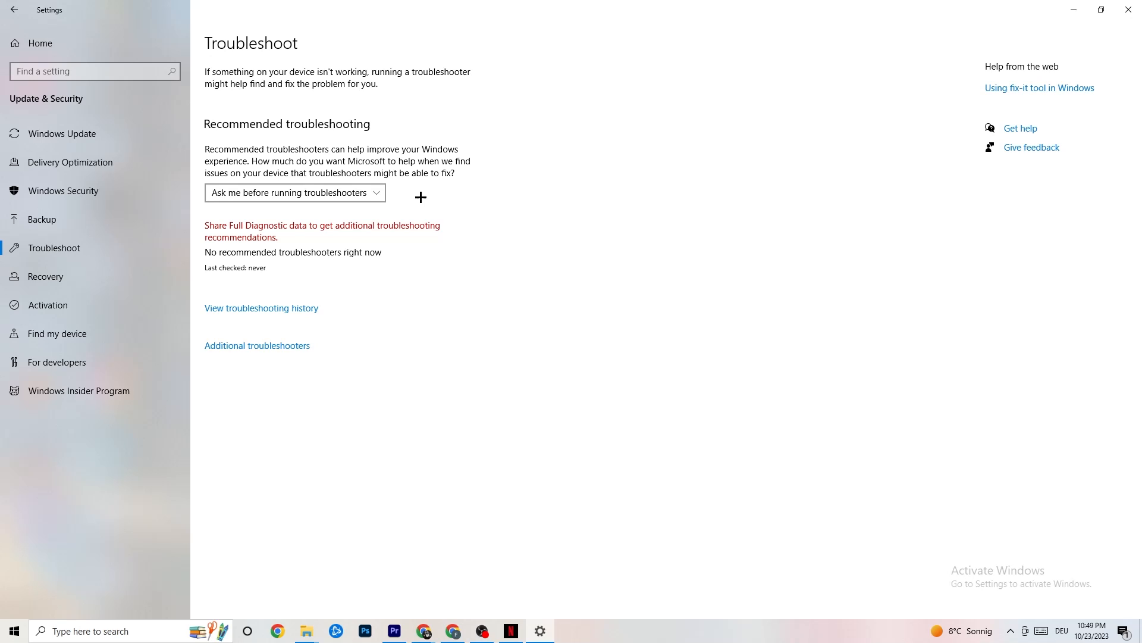
mouse_move(491, 131)
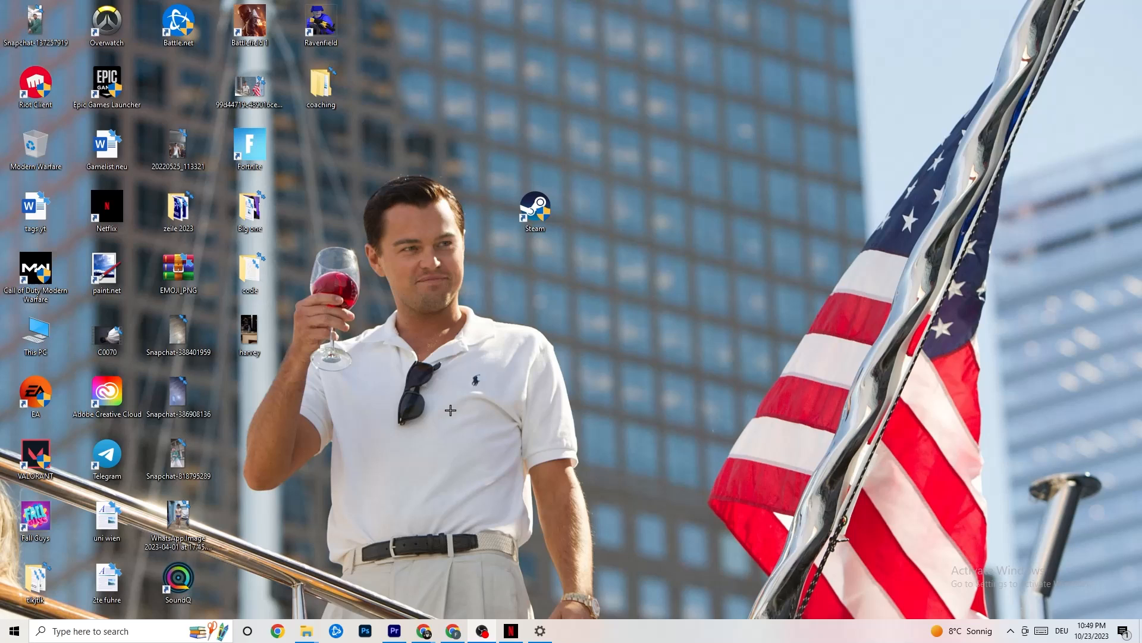
- Run the Steam desktop shortcut as administrator from its context menu
left_click(535, 209)
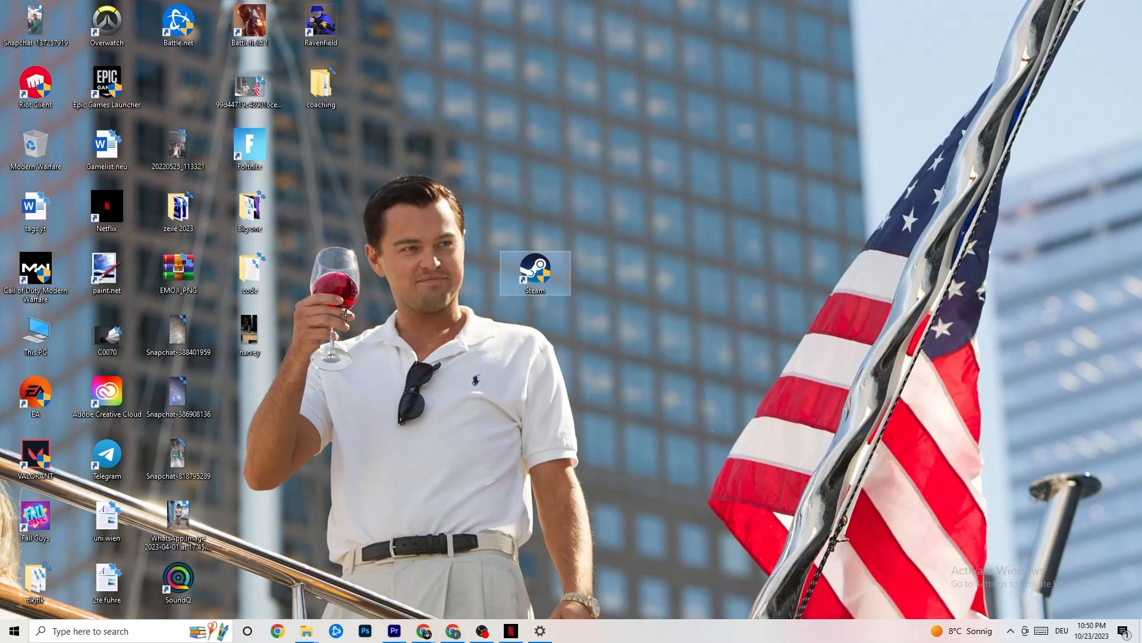
right_click(534, 273)
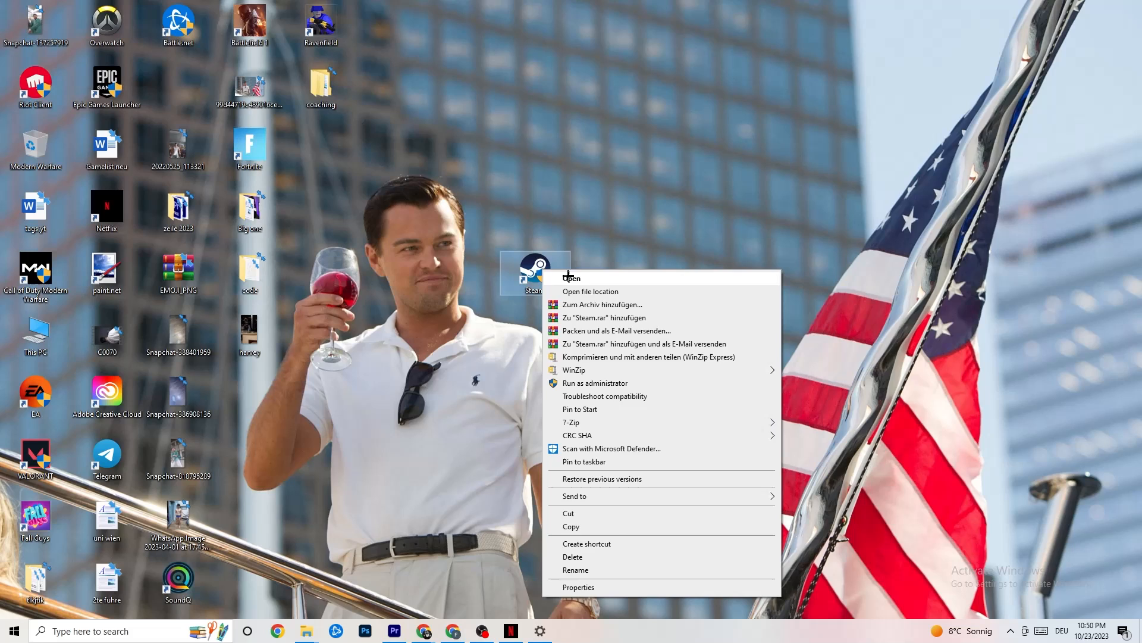
mouse_move(583, 382)
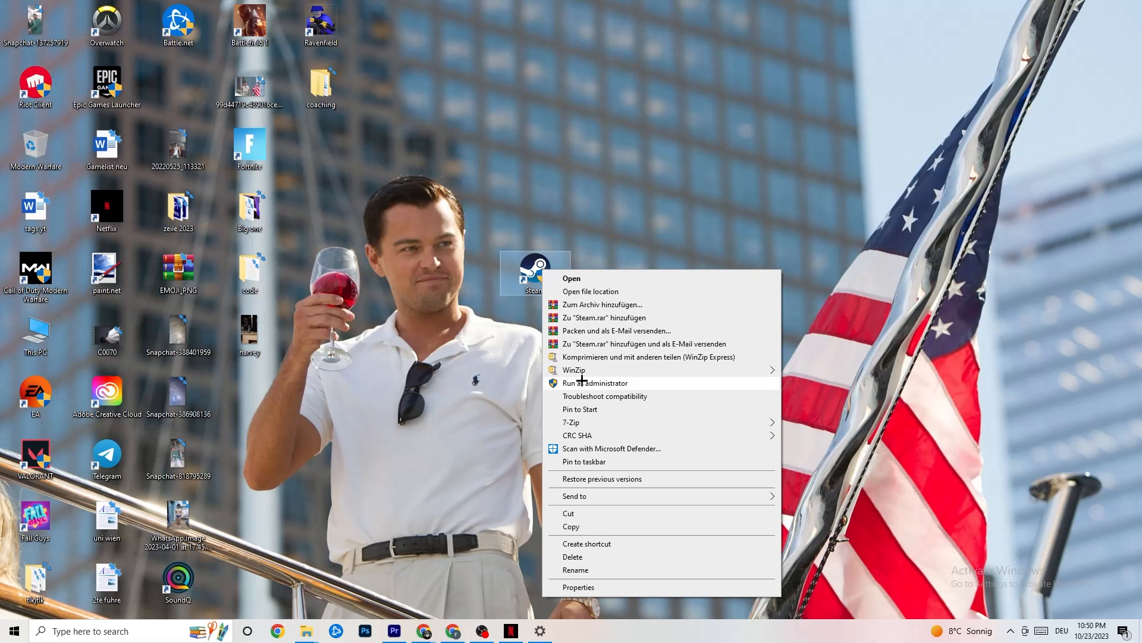
left_click(422, 346)
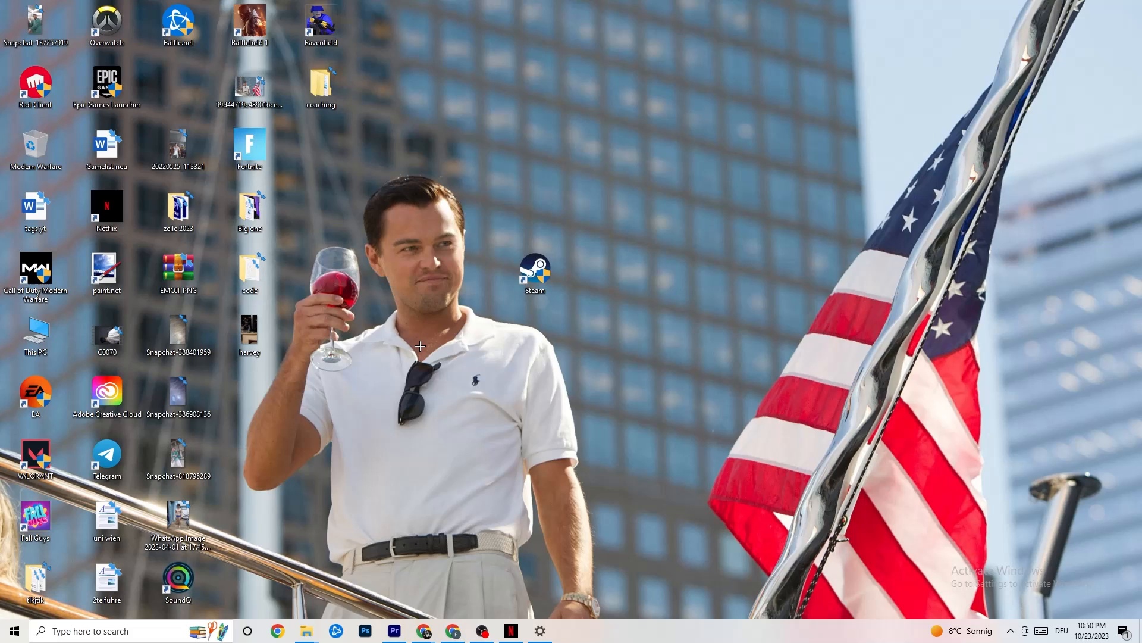
mouse_move(553, 289)
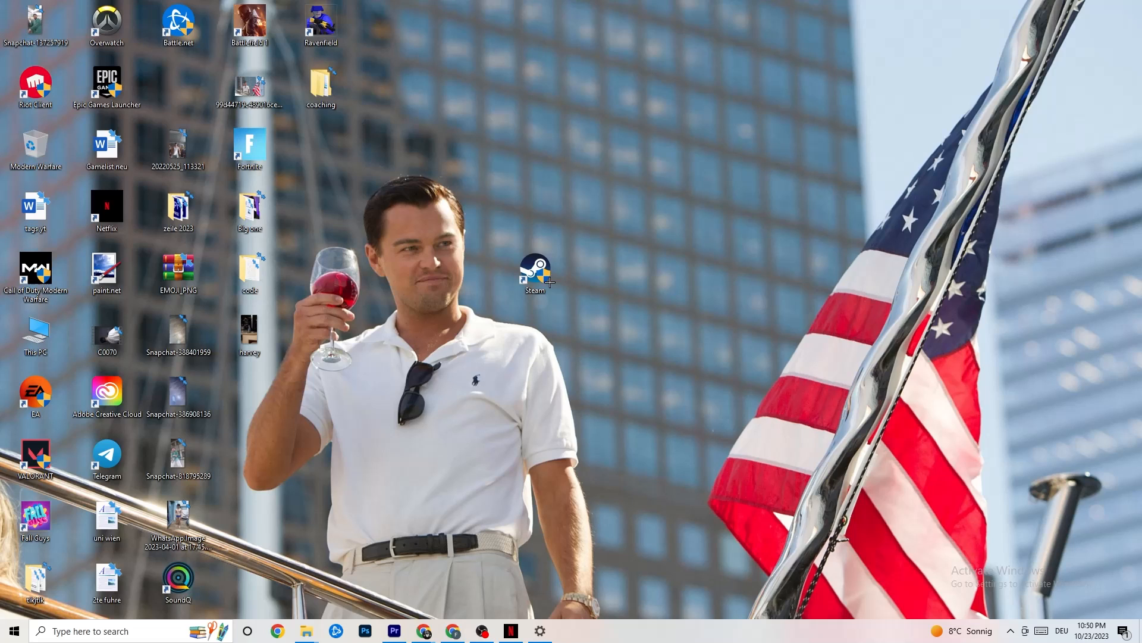
- Set the Steam shortcut to Windows 8 compatibility mode, run as administrator, and confirm
right_click(538, 273)
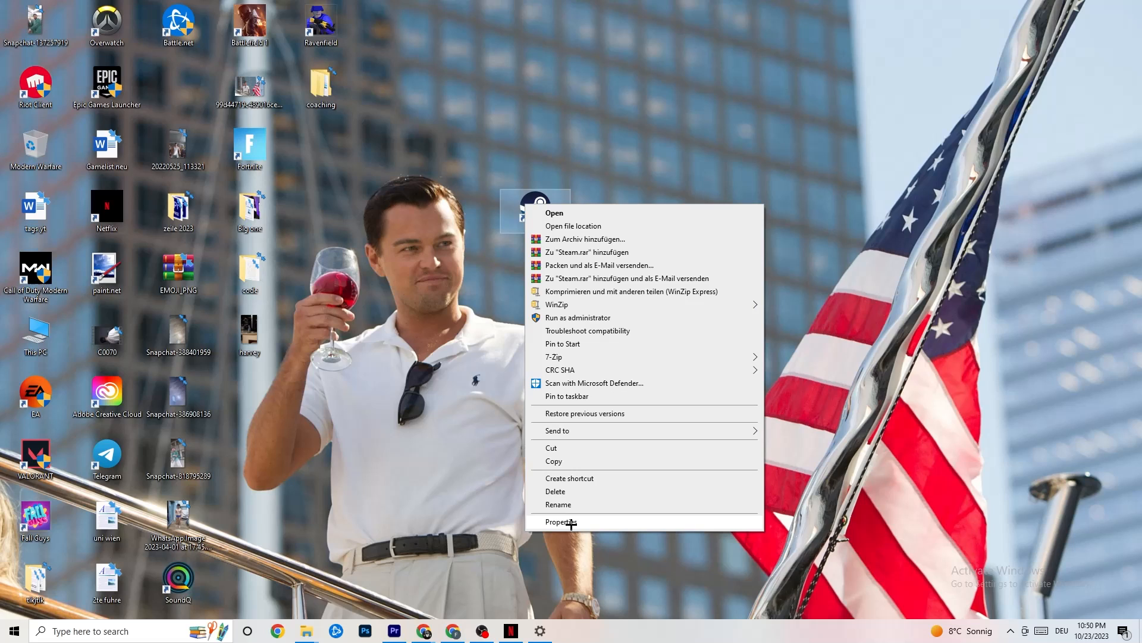
left_click(562, 522)
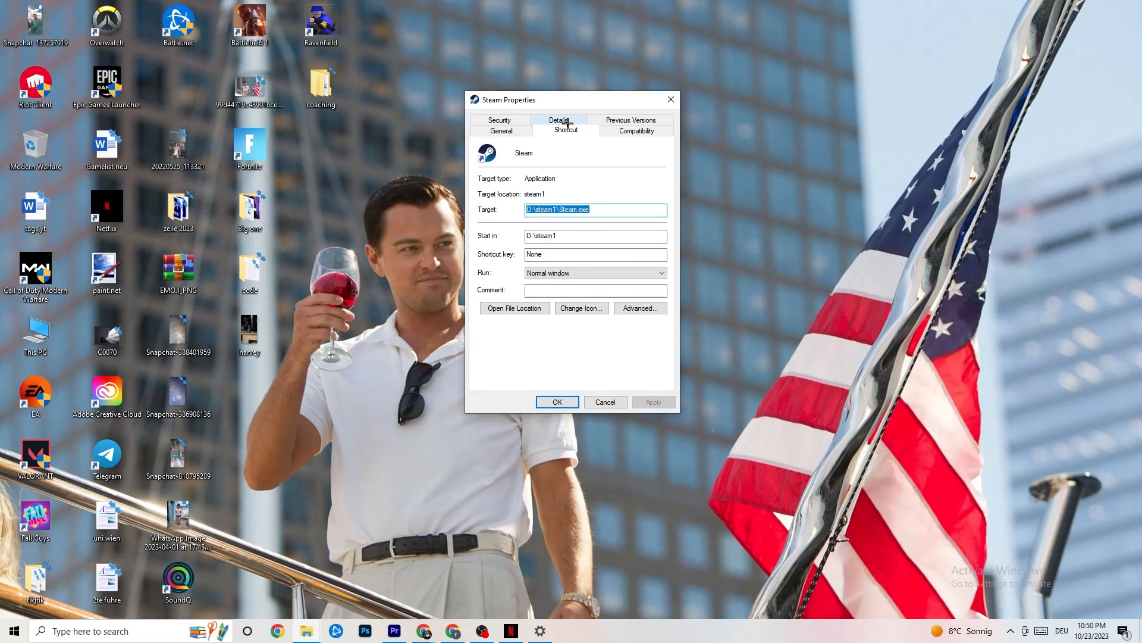
mouse_move(597, 129)
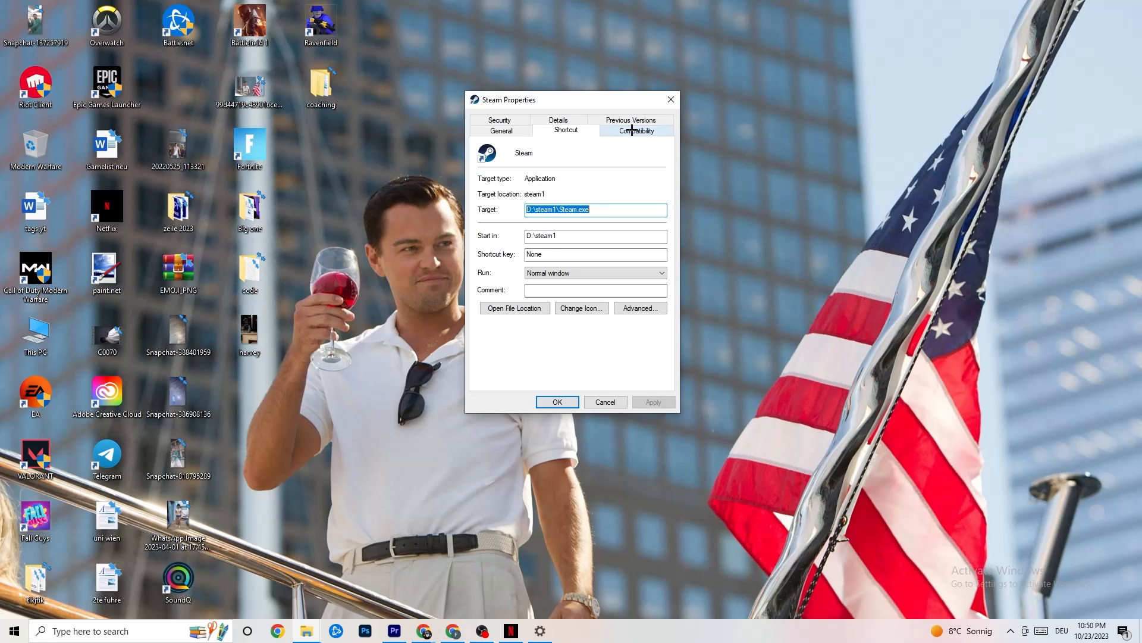
left_click(636, 131)
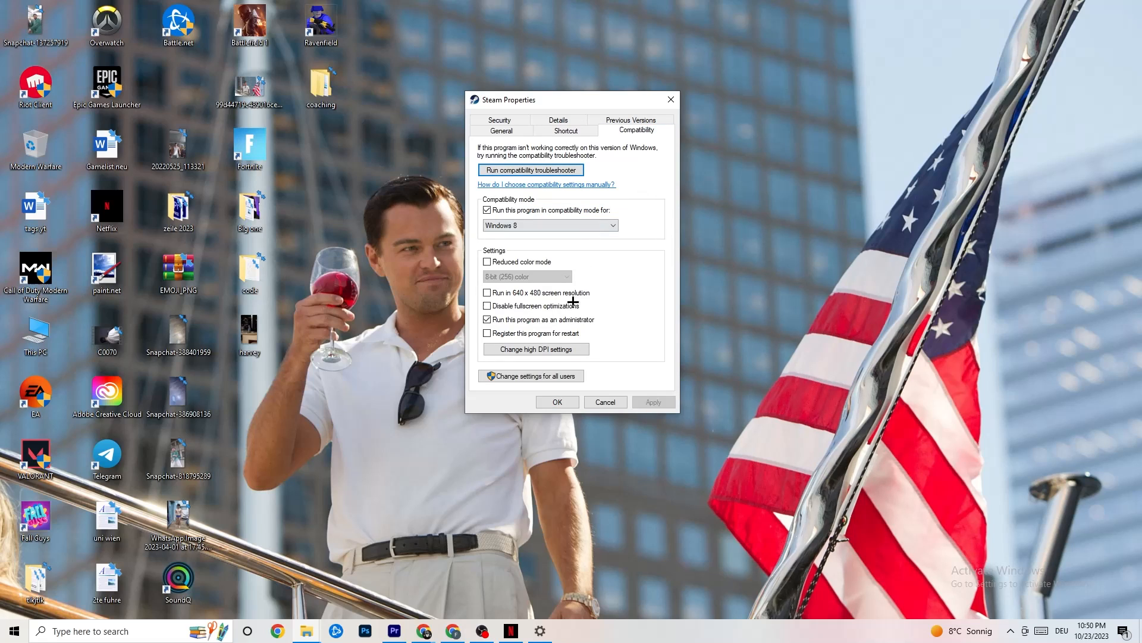
mouse_move(515, 292)
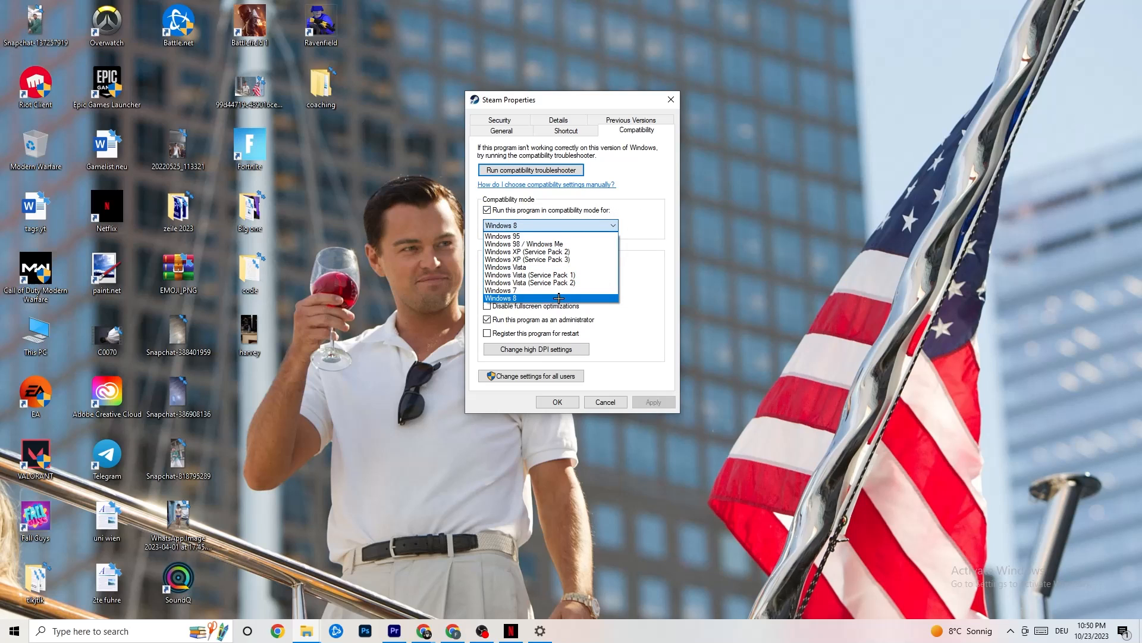
left_click(501, 298)
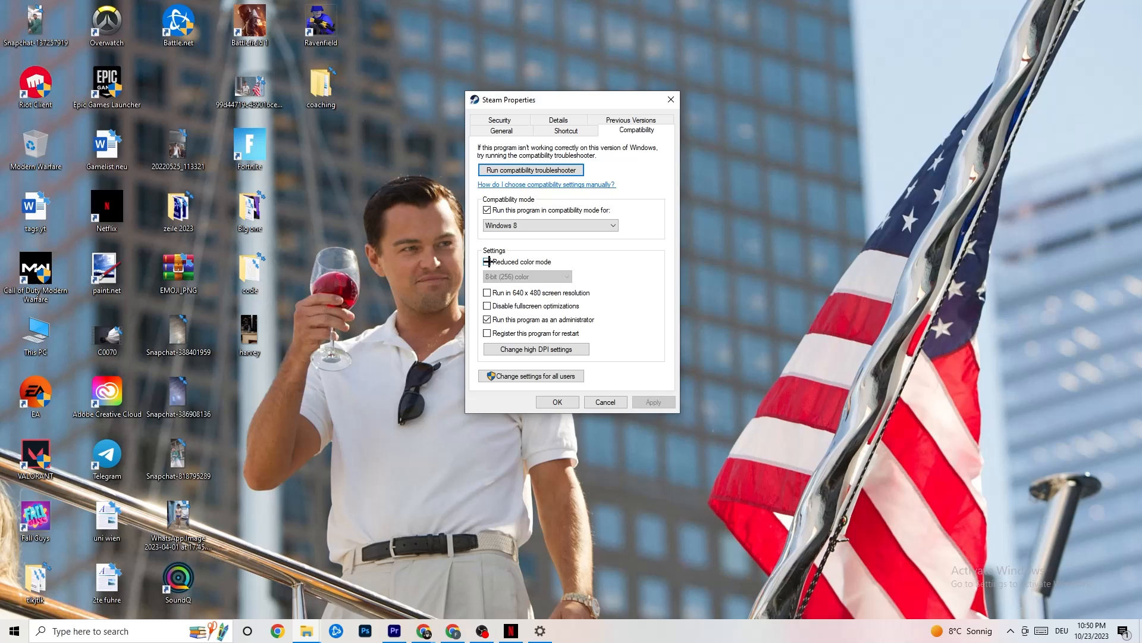
left_click(487, 261)
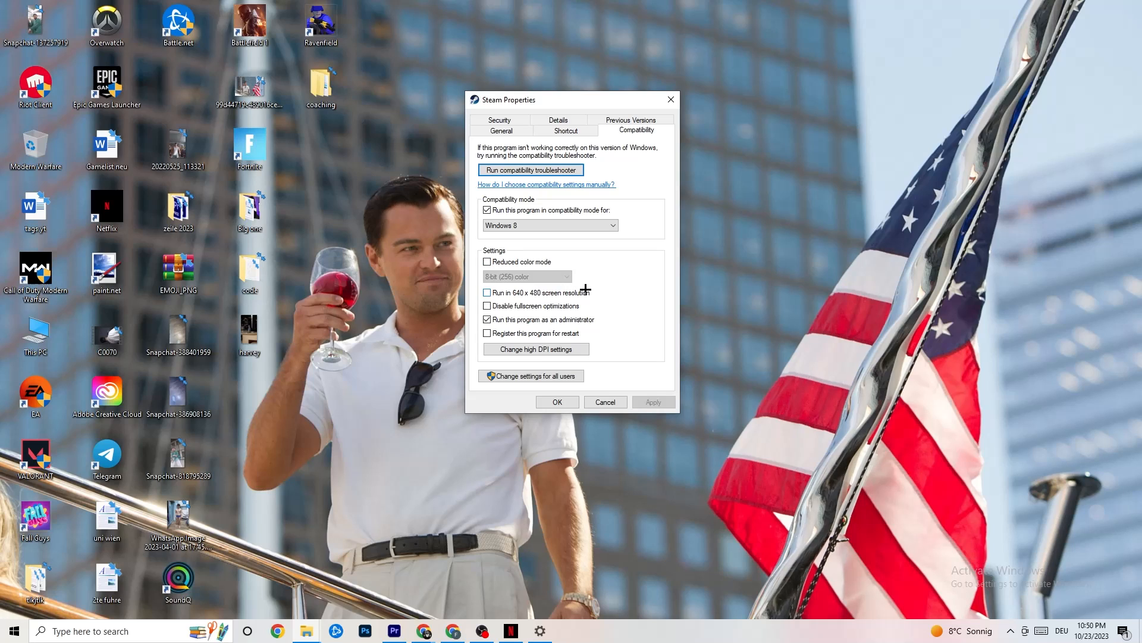
mouse_move(584, 305)
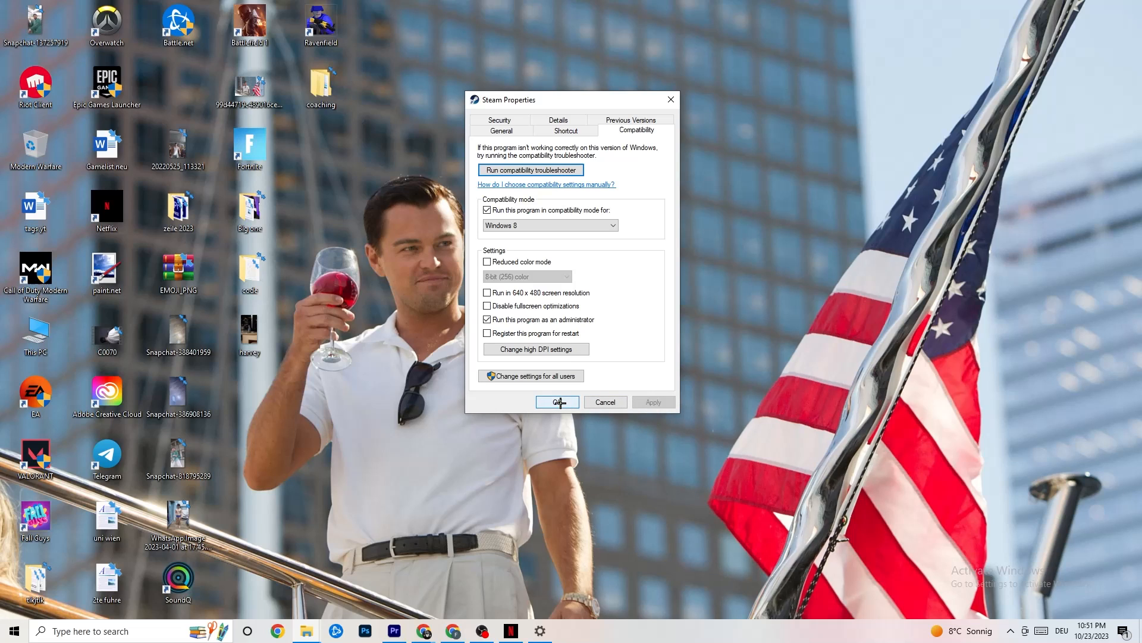
left_click(556, 402)
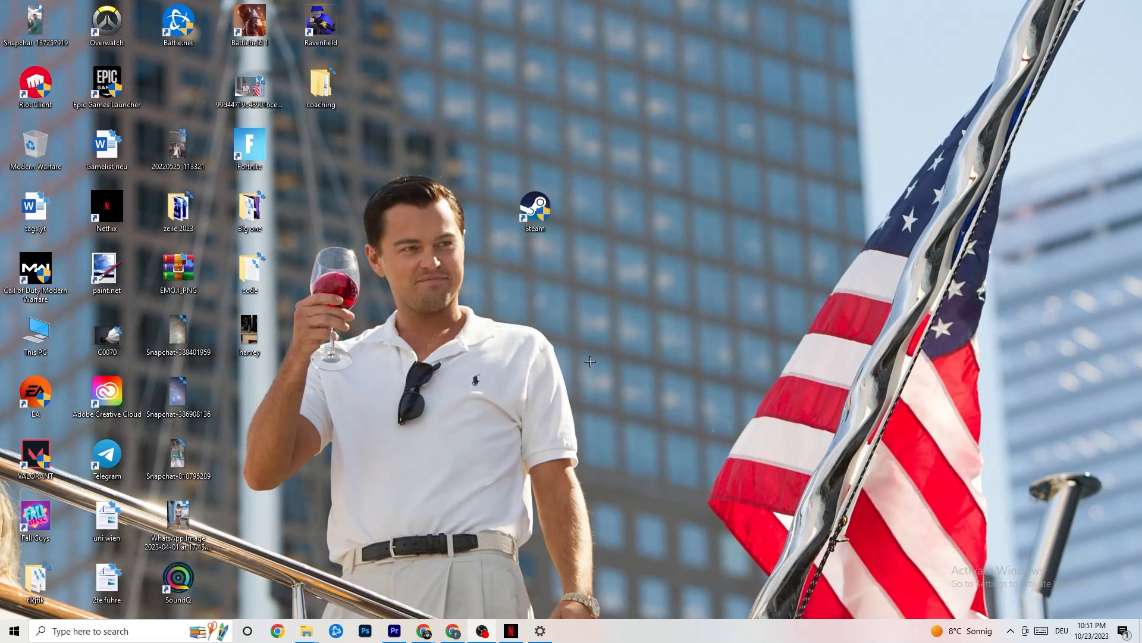
mouse_move(547, 386)
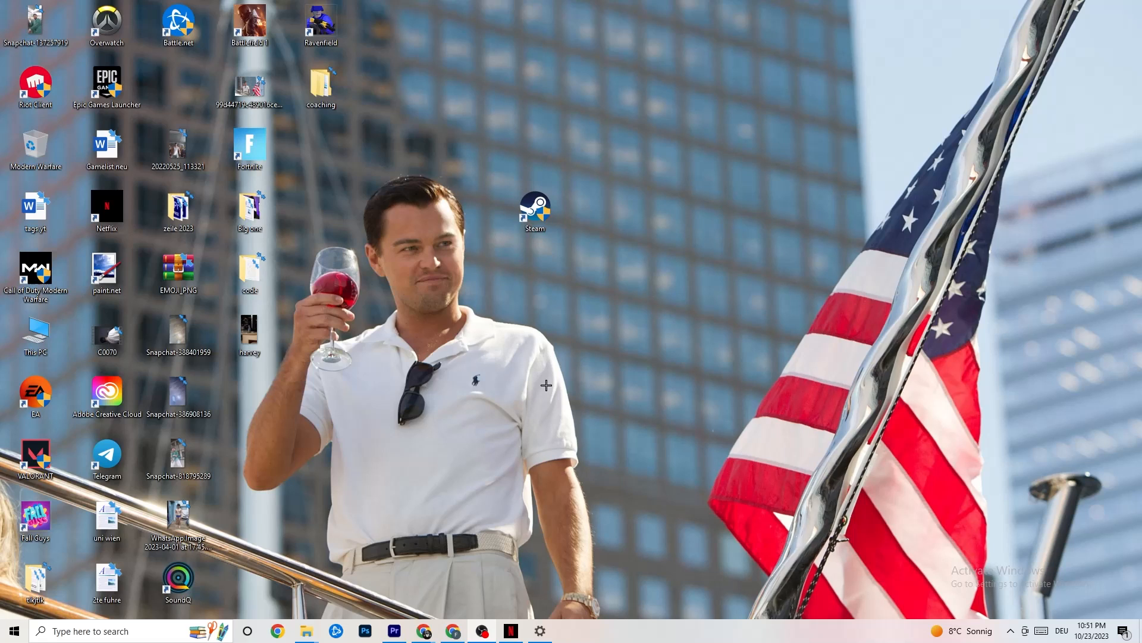
- View and dismiss the Steam shortcut's context menu, then reopen Windows Settings
left_click(535, 210)
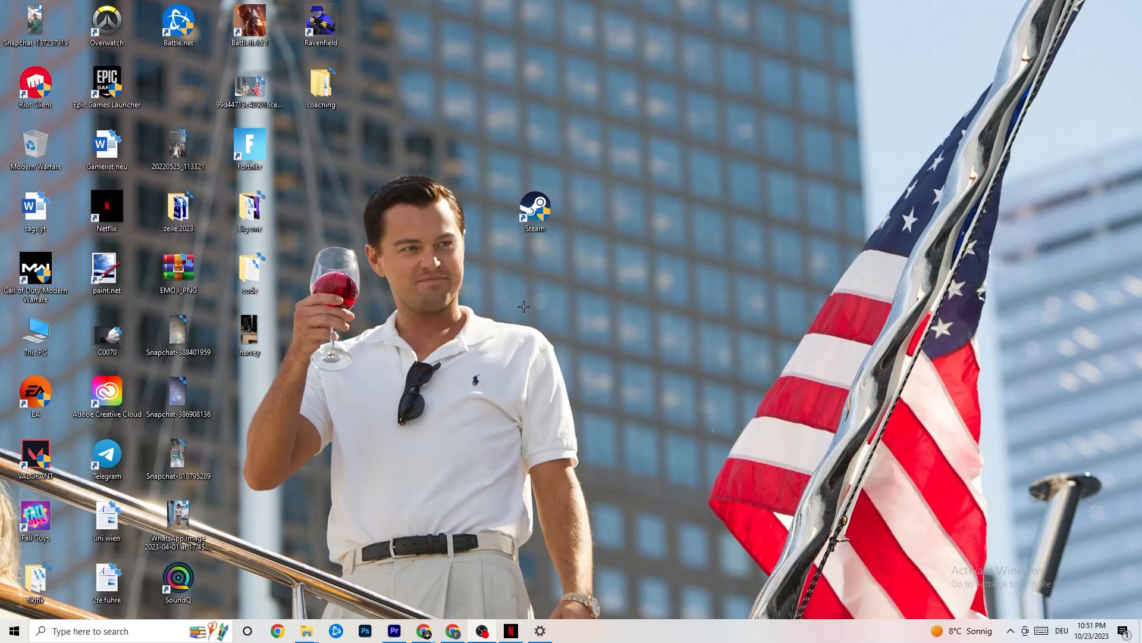
mouse_move(535, 241)
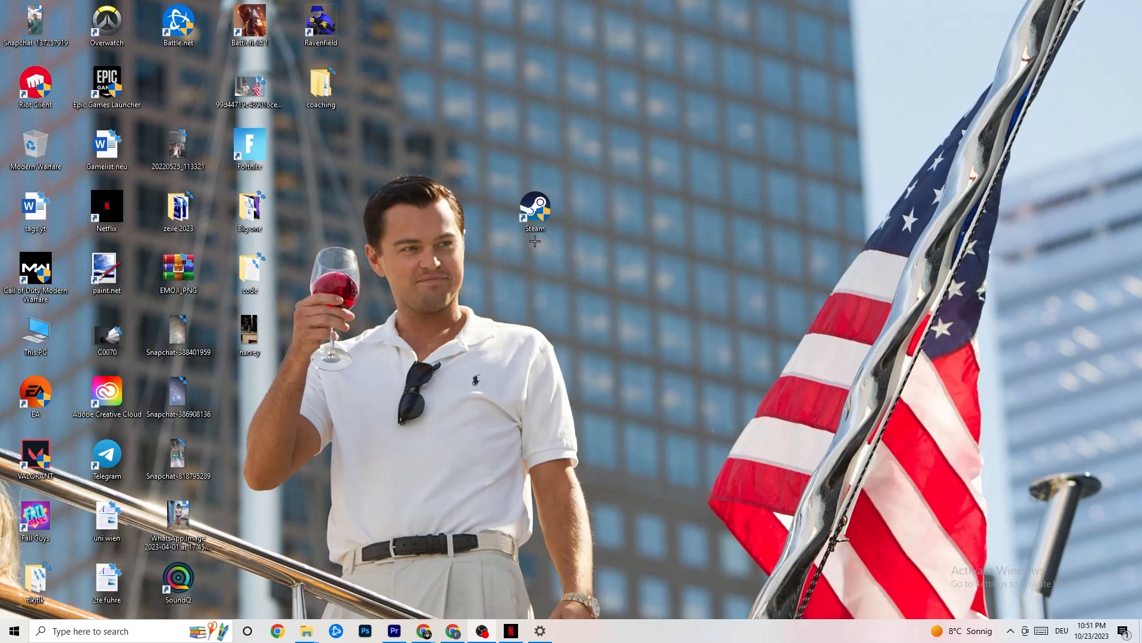
left_click(535, 211)
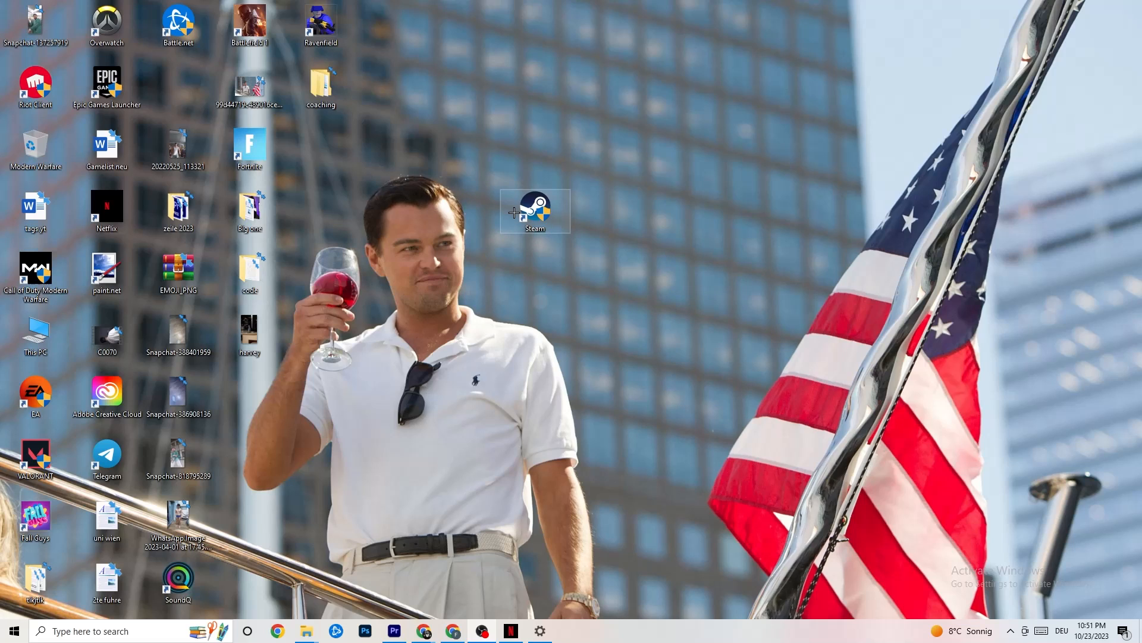
right_click(535, 211)
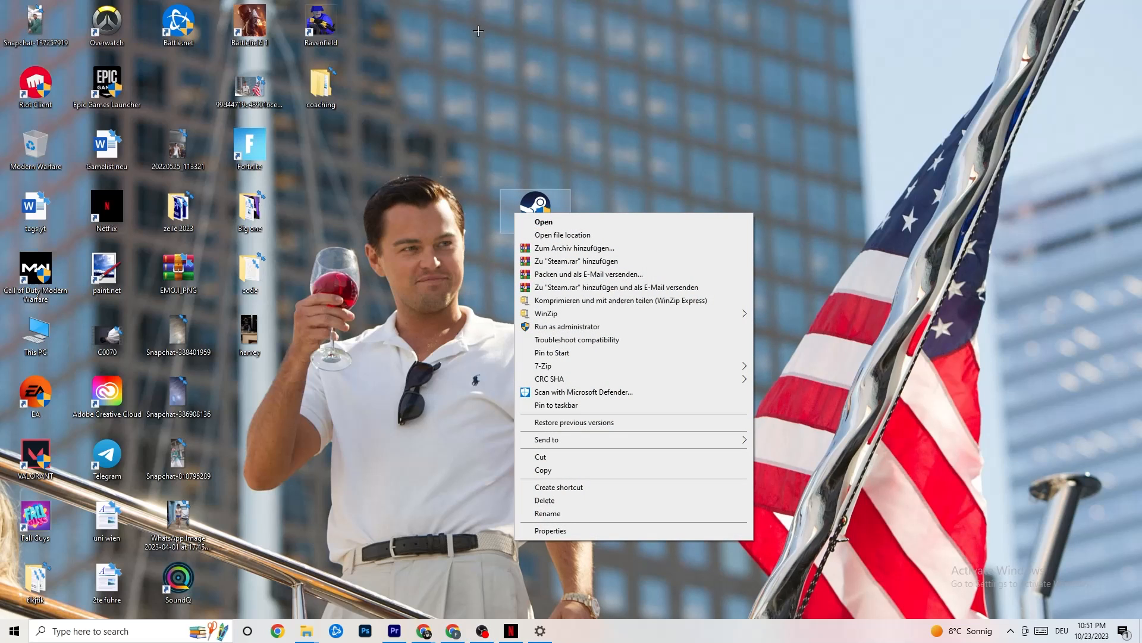
left_click(491, 264)
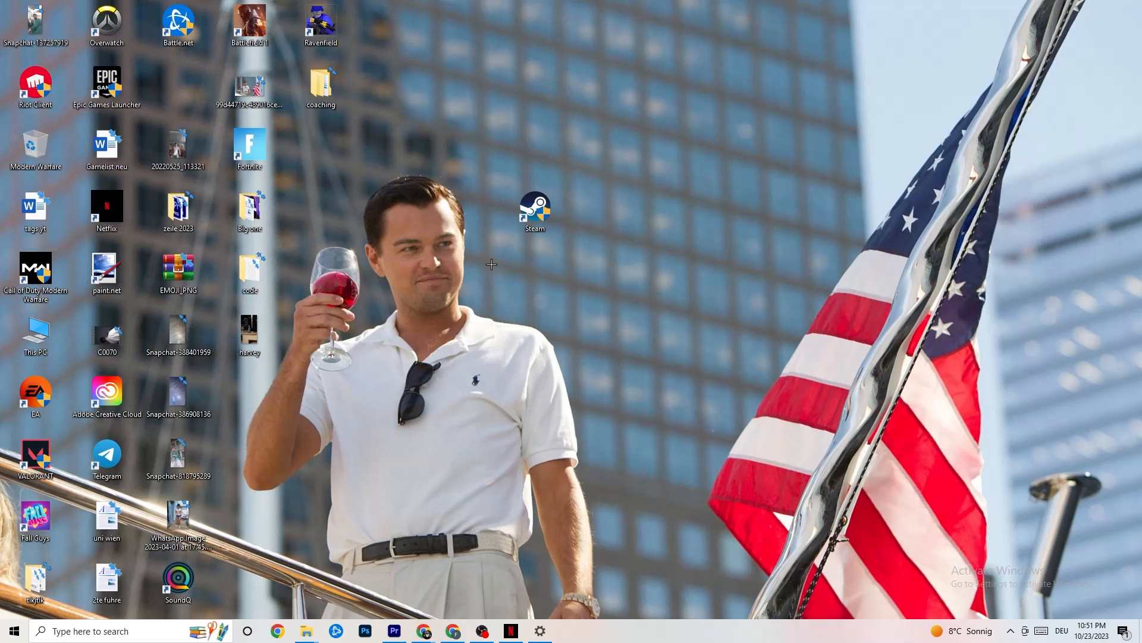
mouse_move(500, 249)
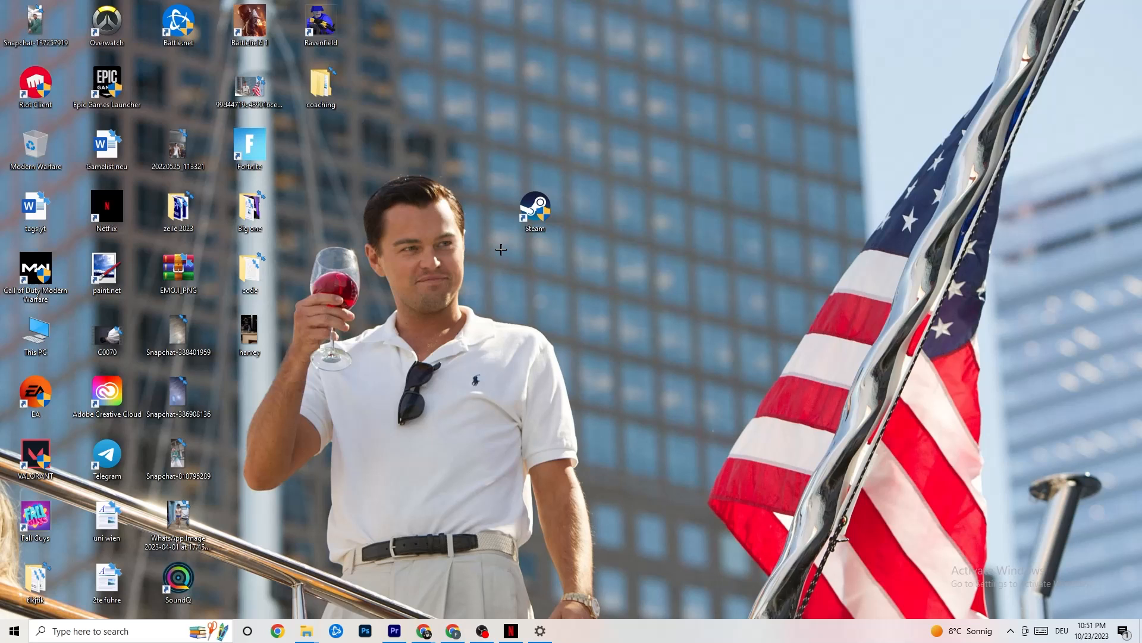
mouse_move(538, 311)
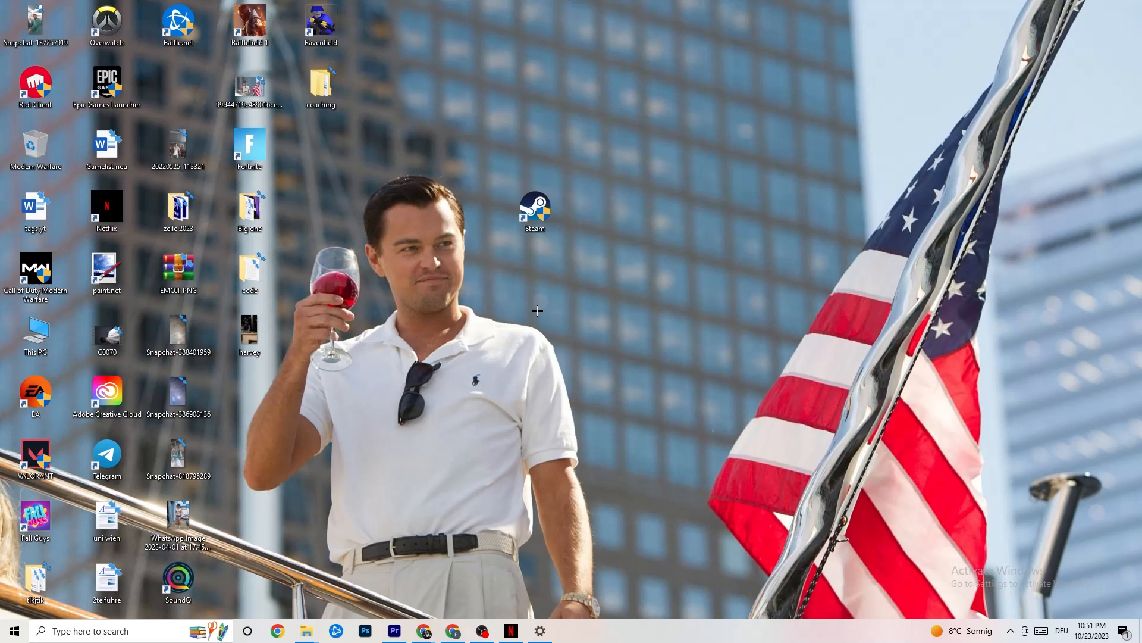
left_click(13, 630)
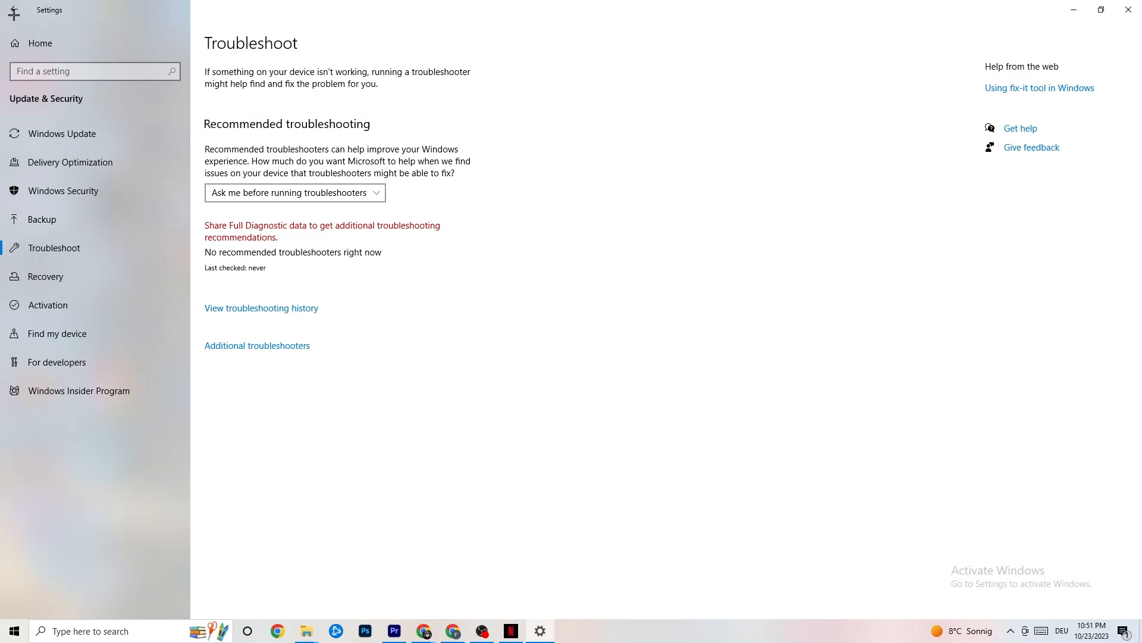
- Go from Settings home to System Display and scroll to Scale and layout
left_click(36, 43)
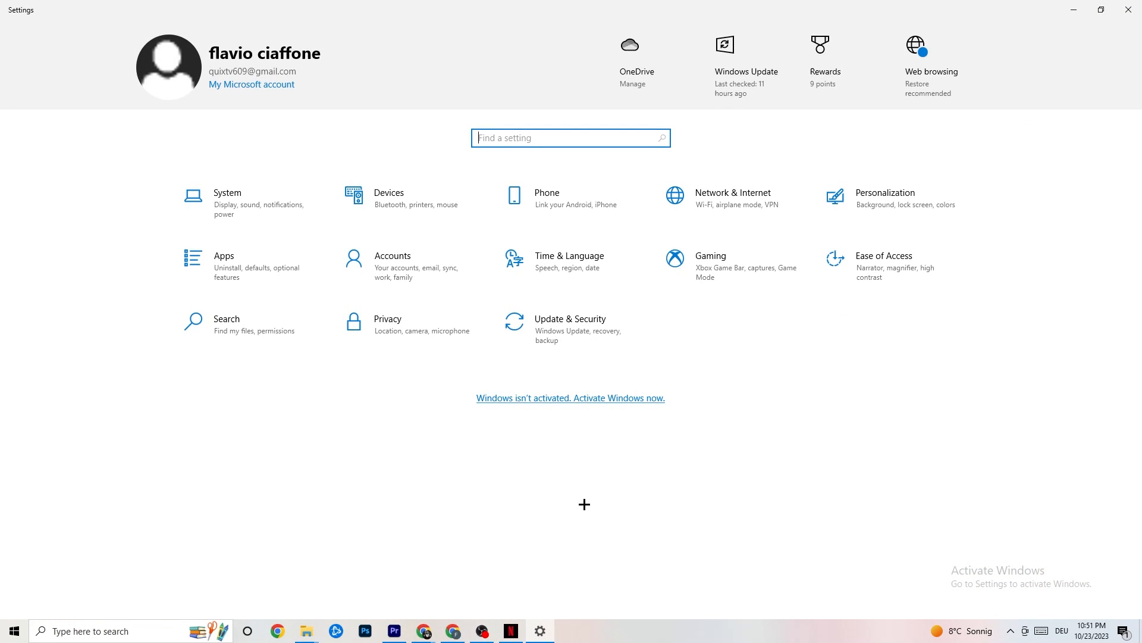
left_click(227, 201)
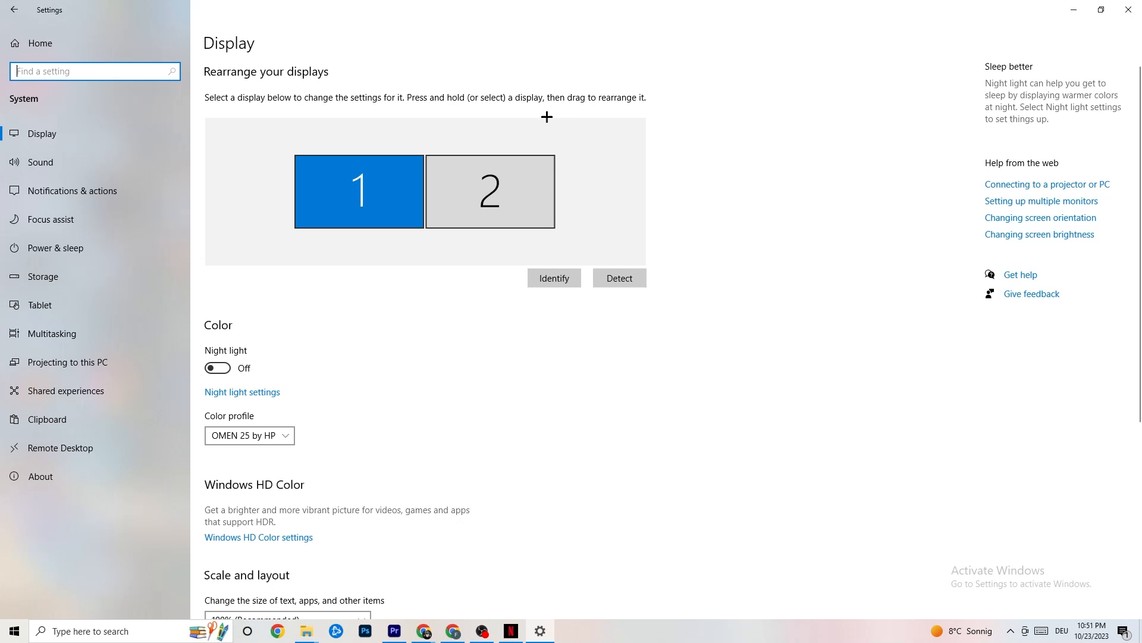
mouse_move(382, 262)
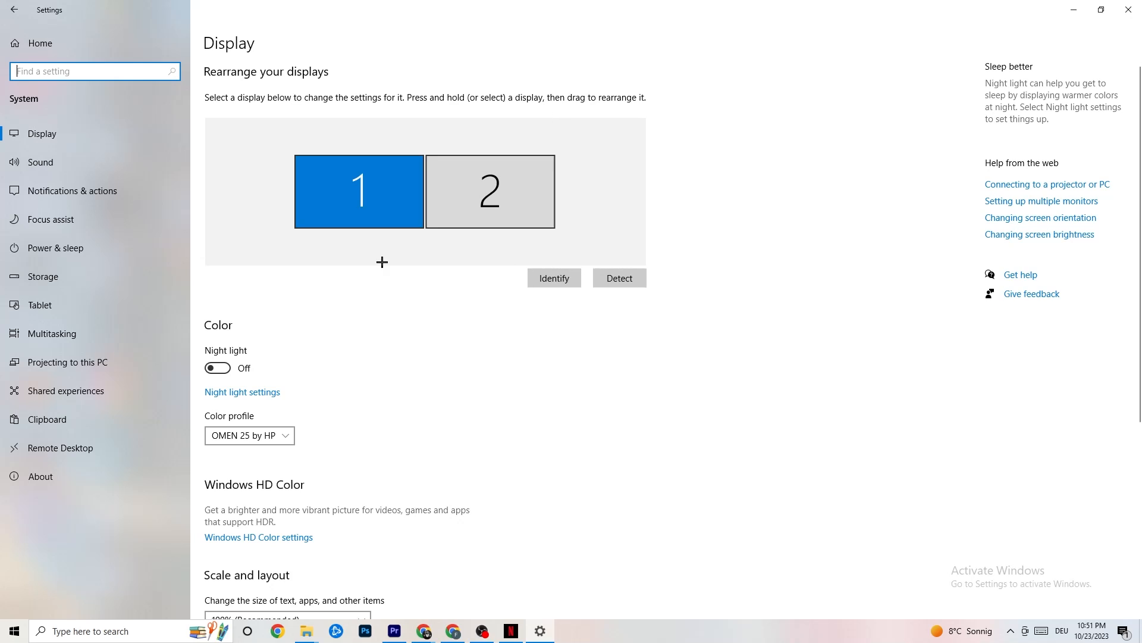
scroll("down", 3)
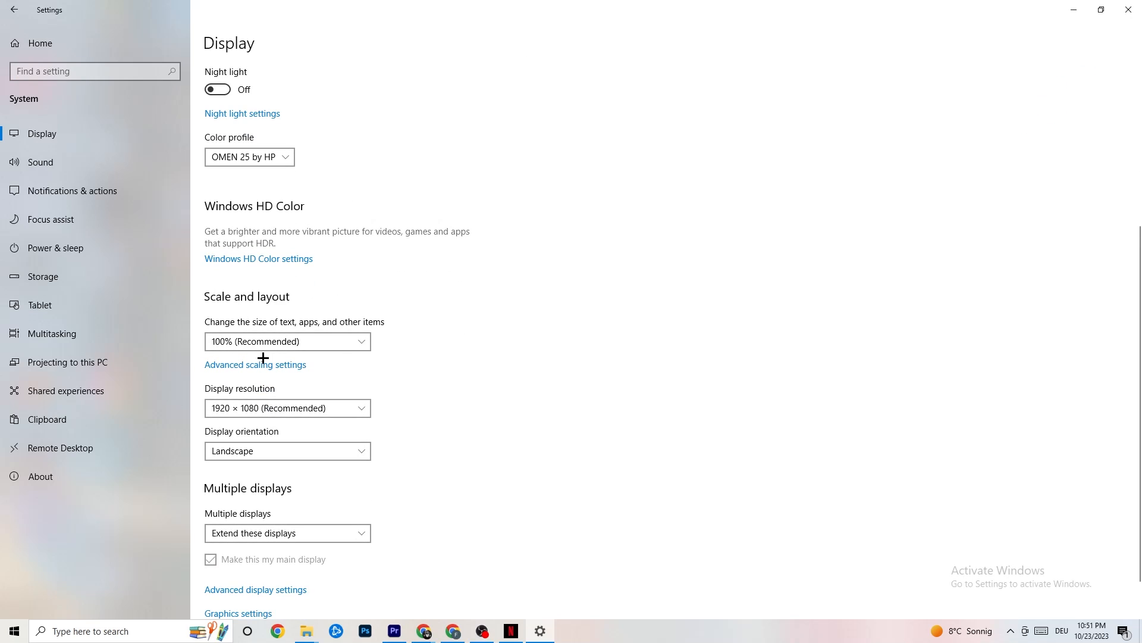
mouse_move(350, 337)
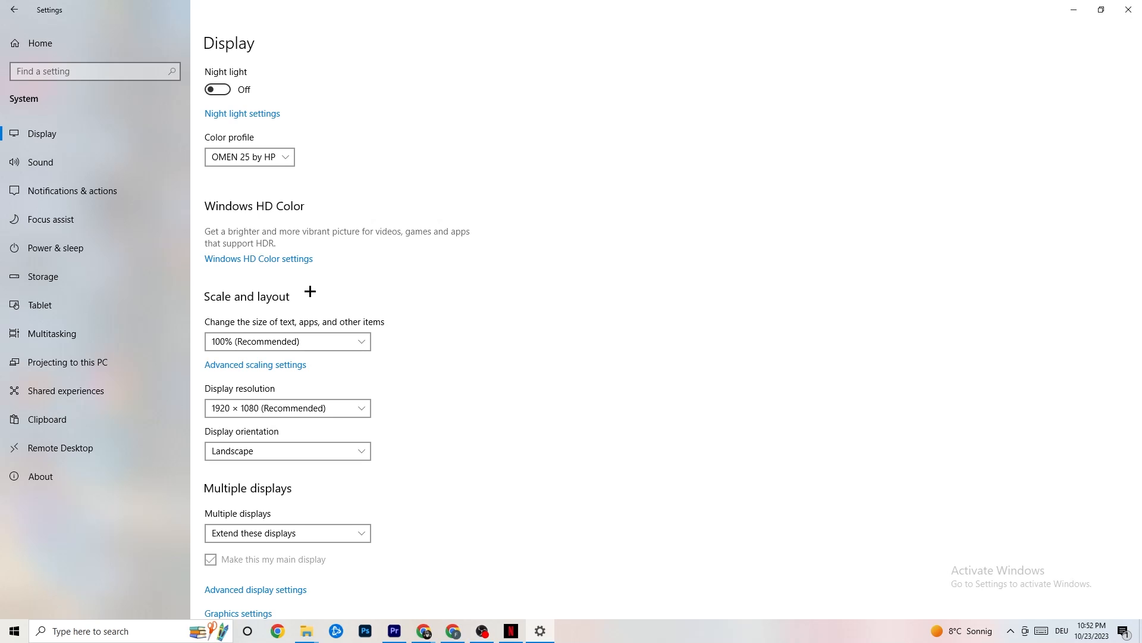
mouse_move(77, 246)
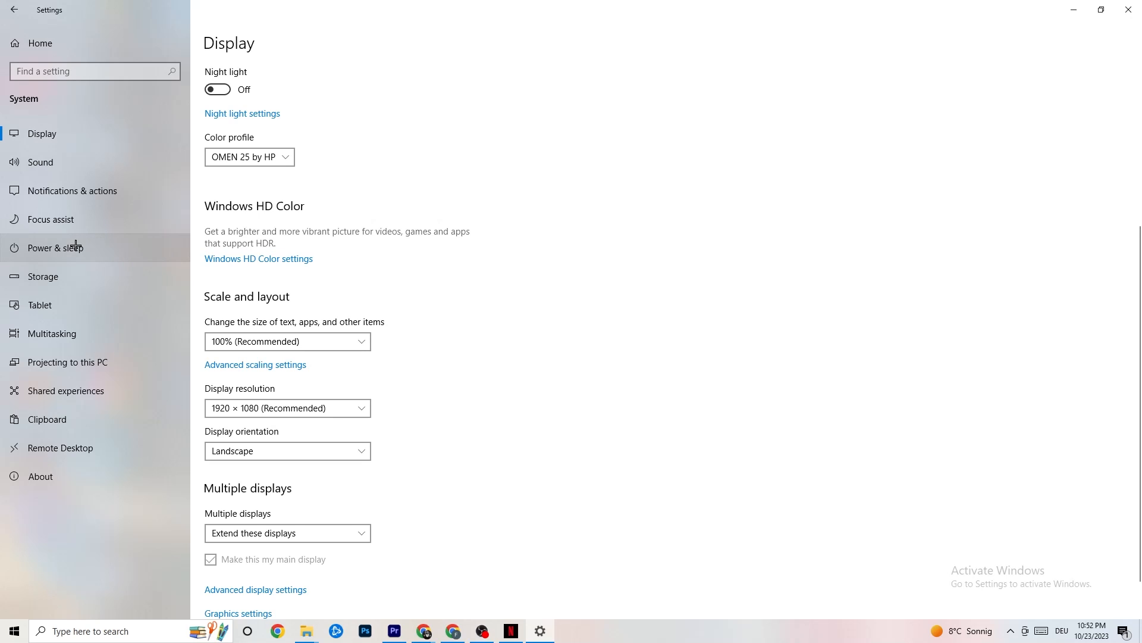
- Review the power plans under Power & sleep's additional power settings, then close Power Options
left_click(55, 248)
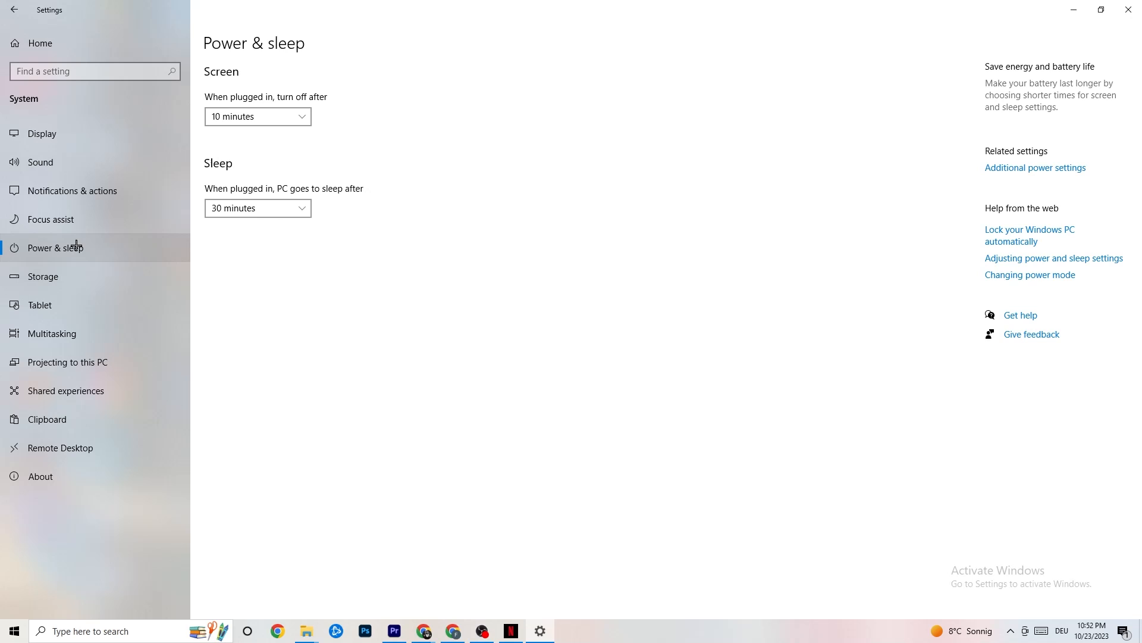
mouse_move(1000, 157)
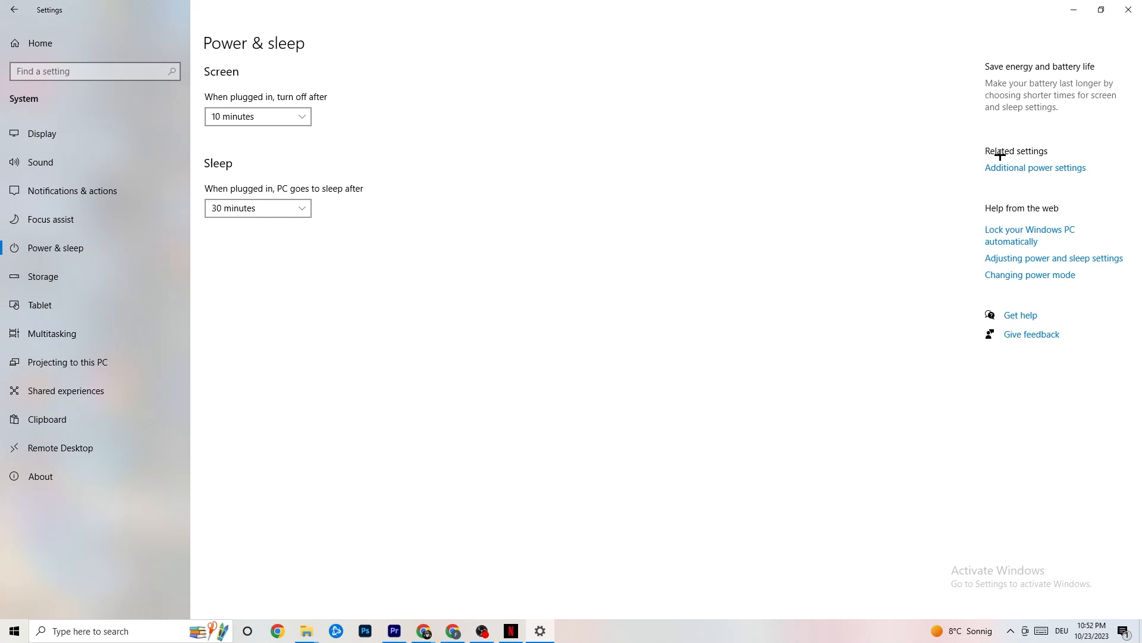
left_click(1035, 168)
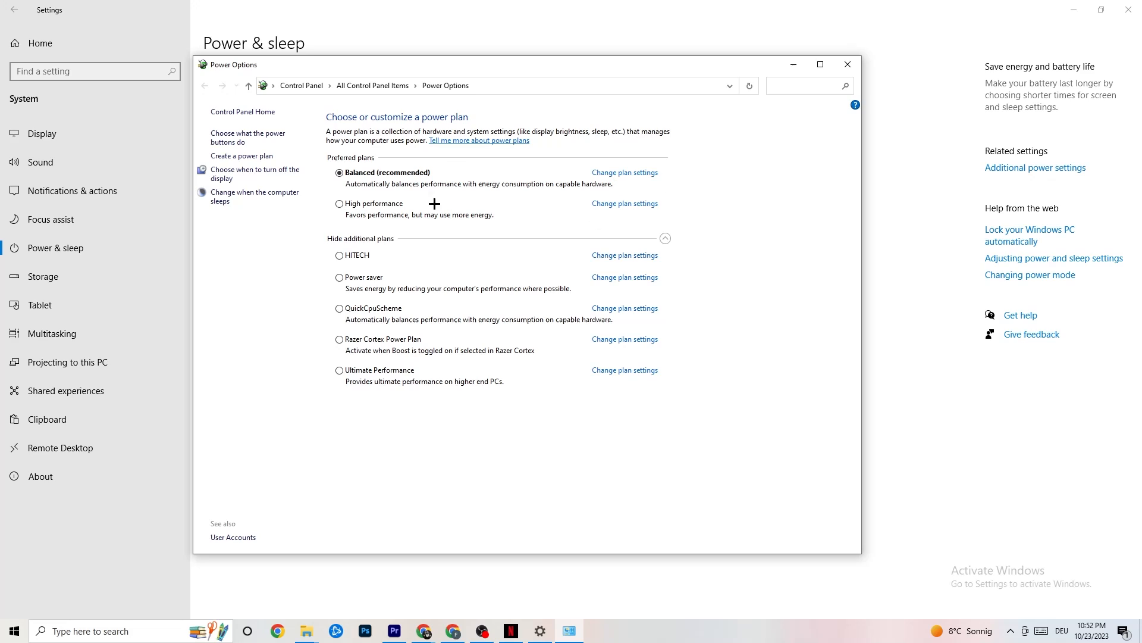
mouse_move(512, 190)
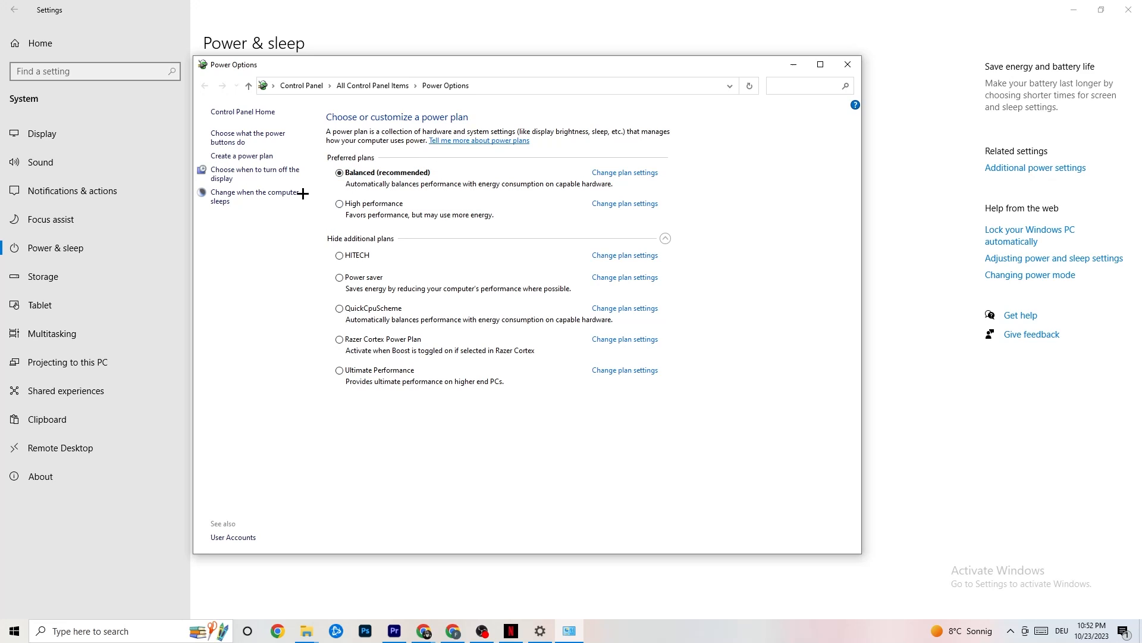
mouse_move(435, 285)
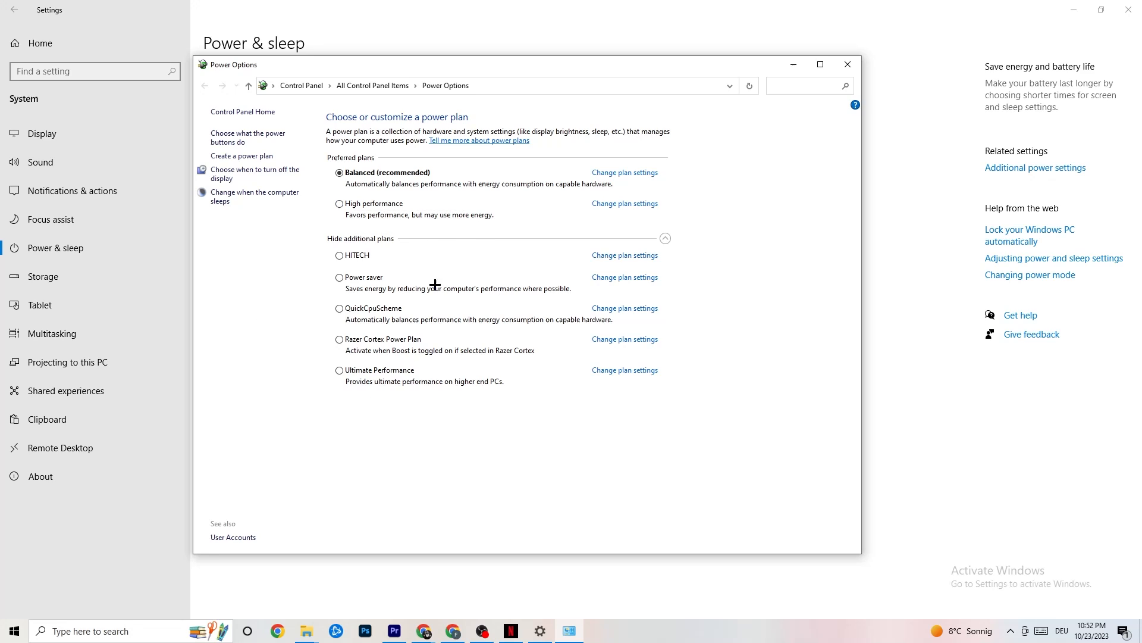
mouse_move(439, 217)
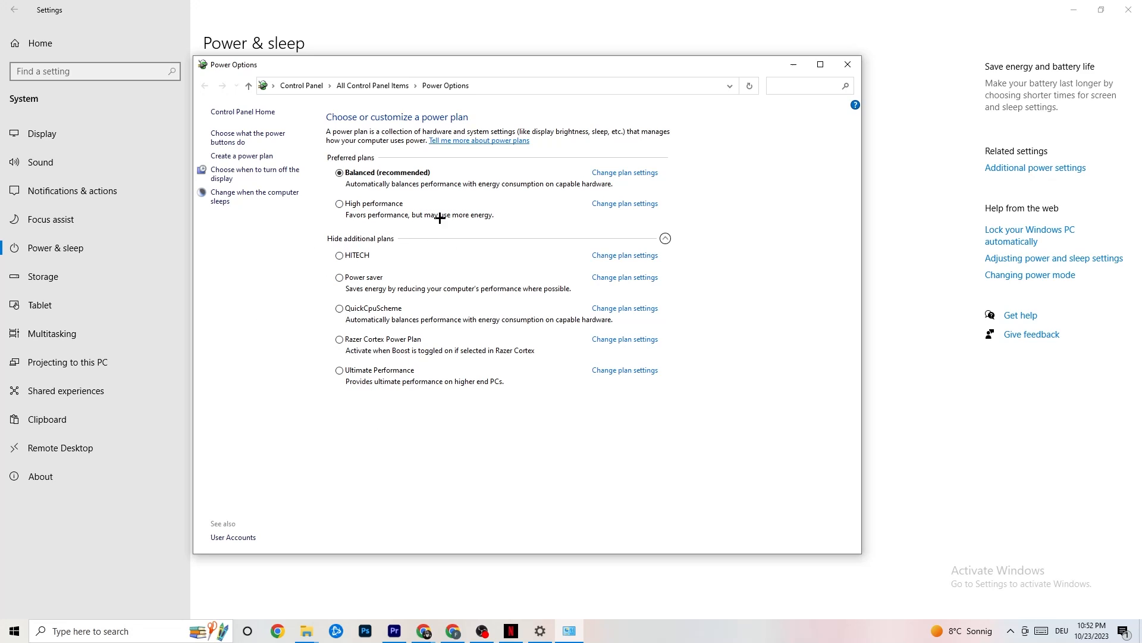
mouse_move(419, 205)
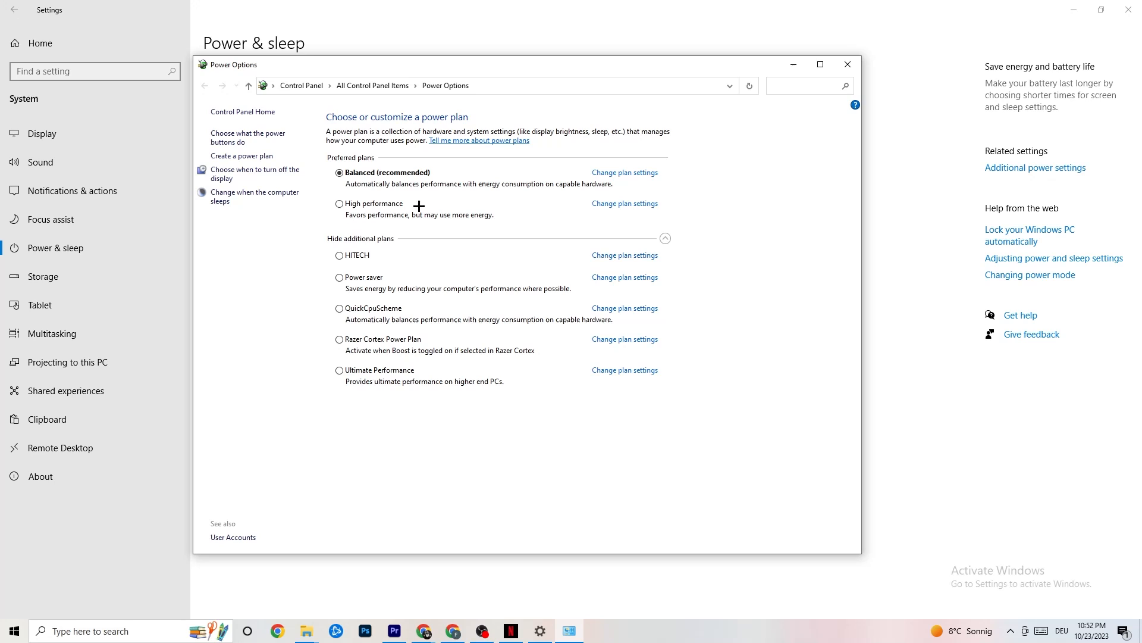
mouse_move(846, 64)
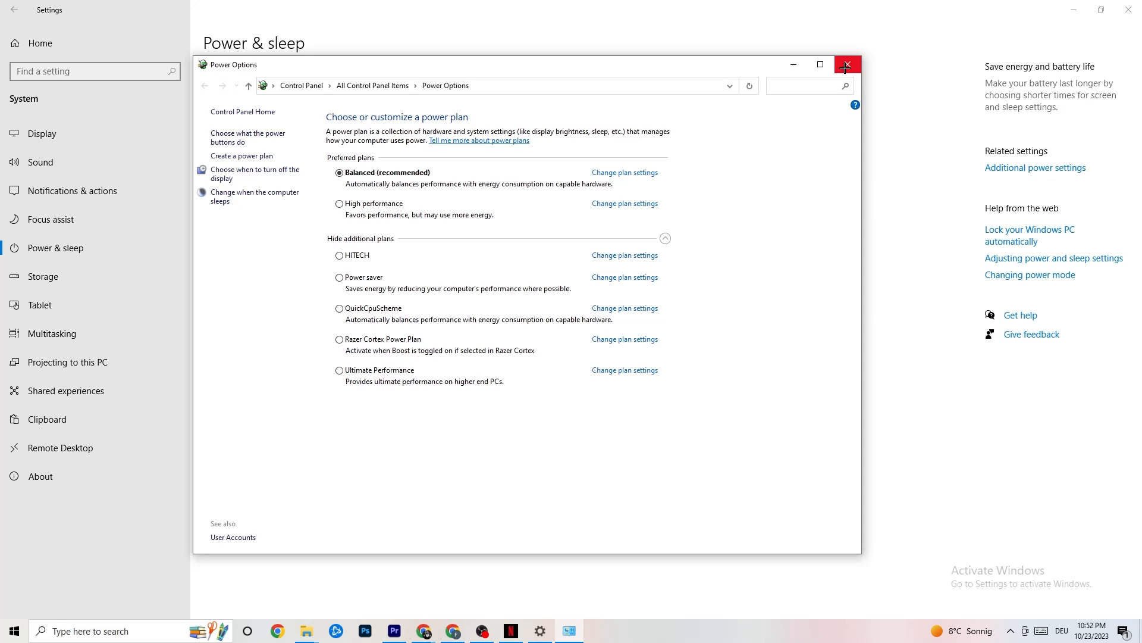
left_click(848, 64)
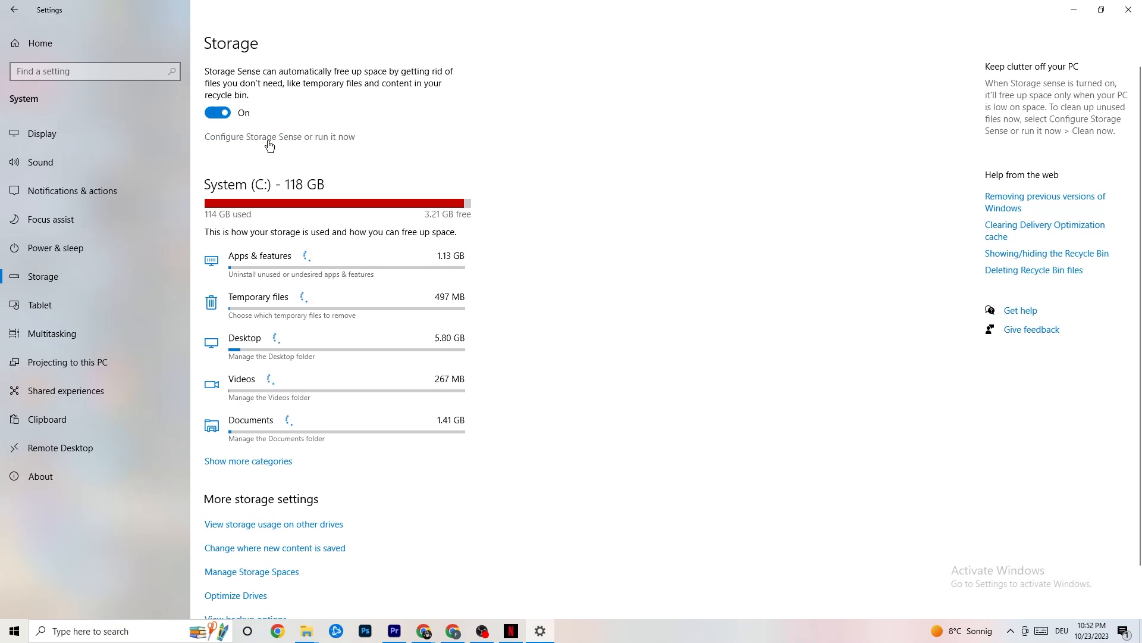
- Check Storage Sense's configuration, keep it running every week, then go back
left_click(270, 136)
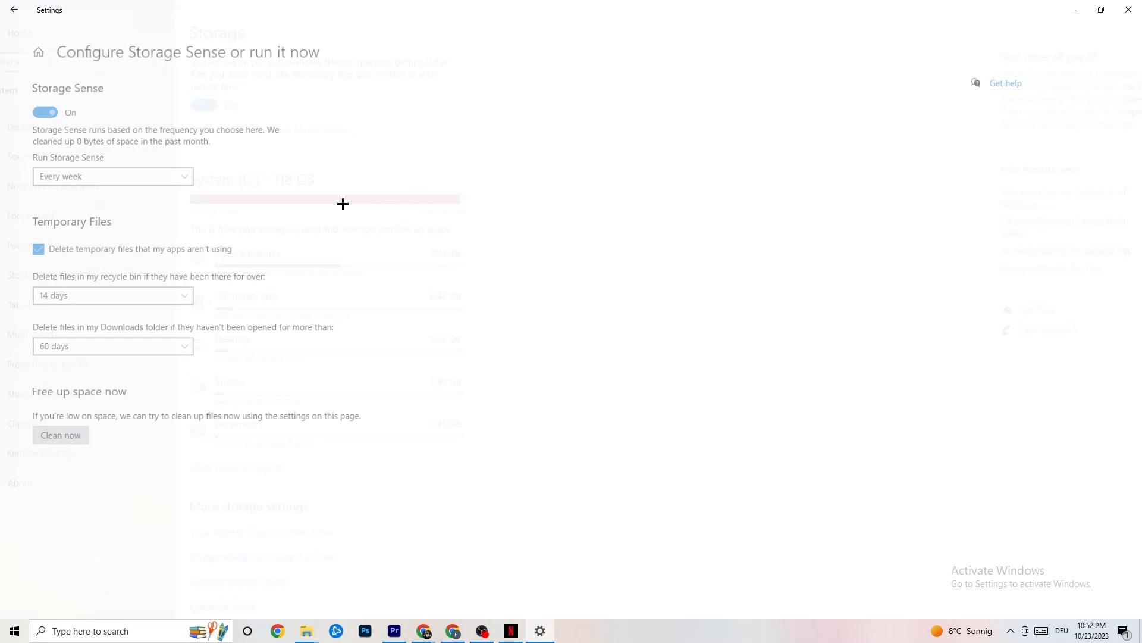
left_click(113, 176)
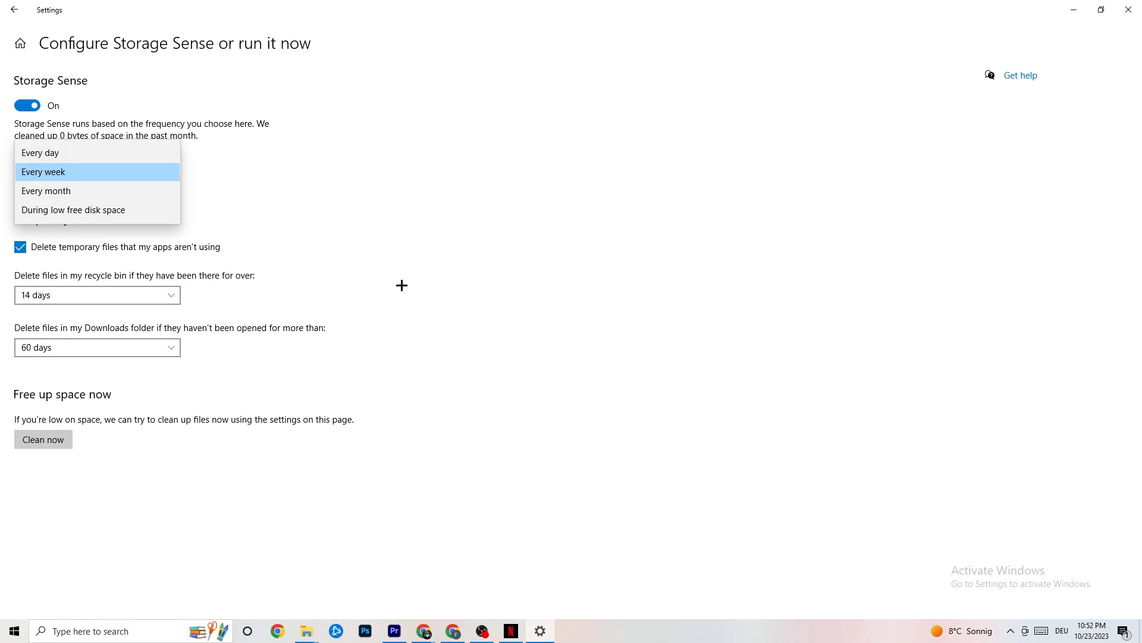
left_click(43, 171)
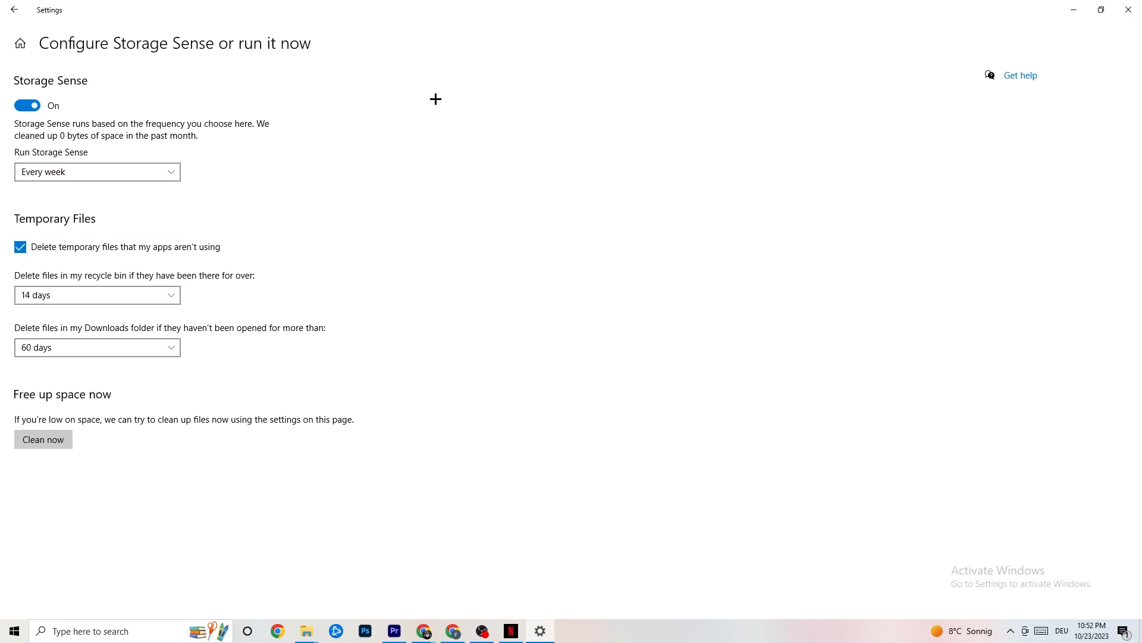
mouse_move(106, 246)
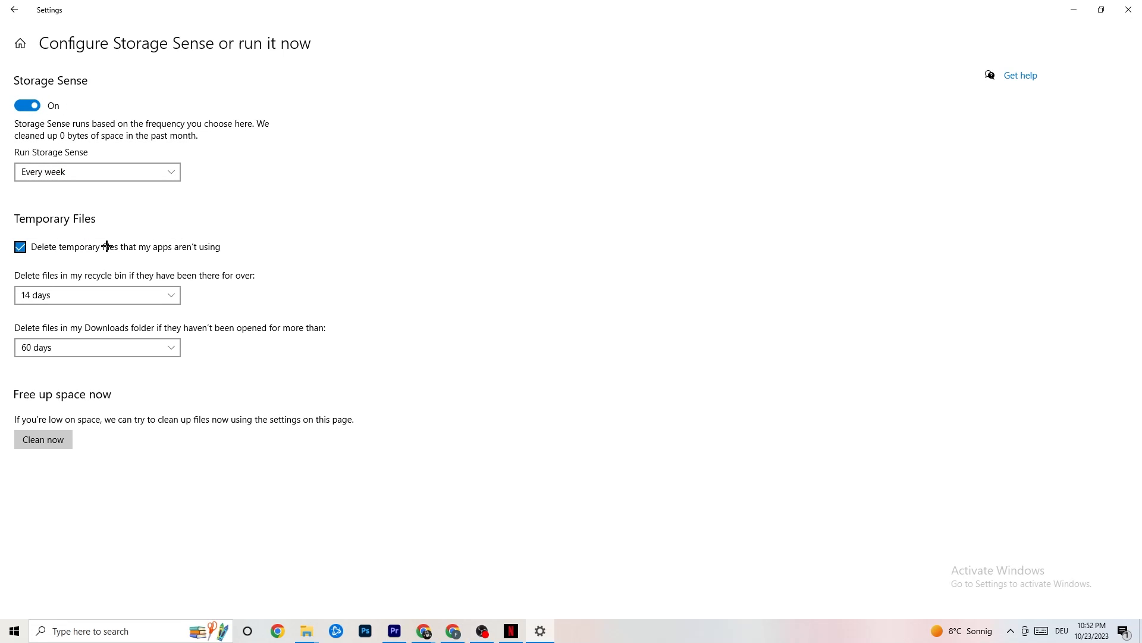
mouse_move(119, 297)
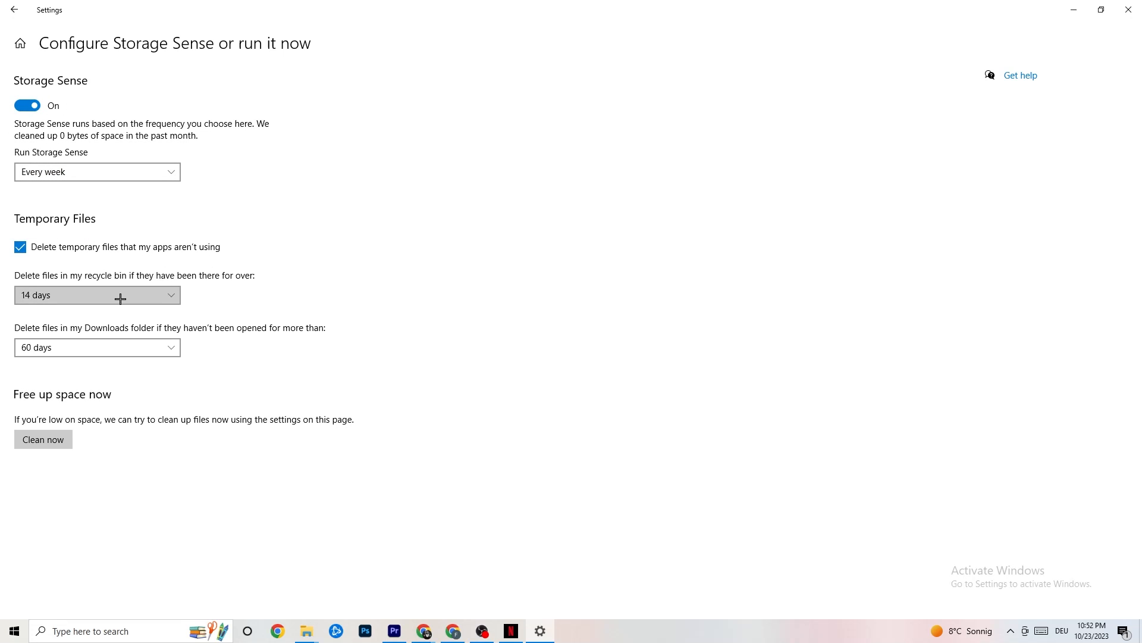
mouse_move(92, 247)
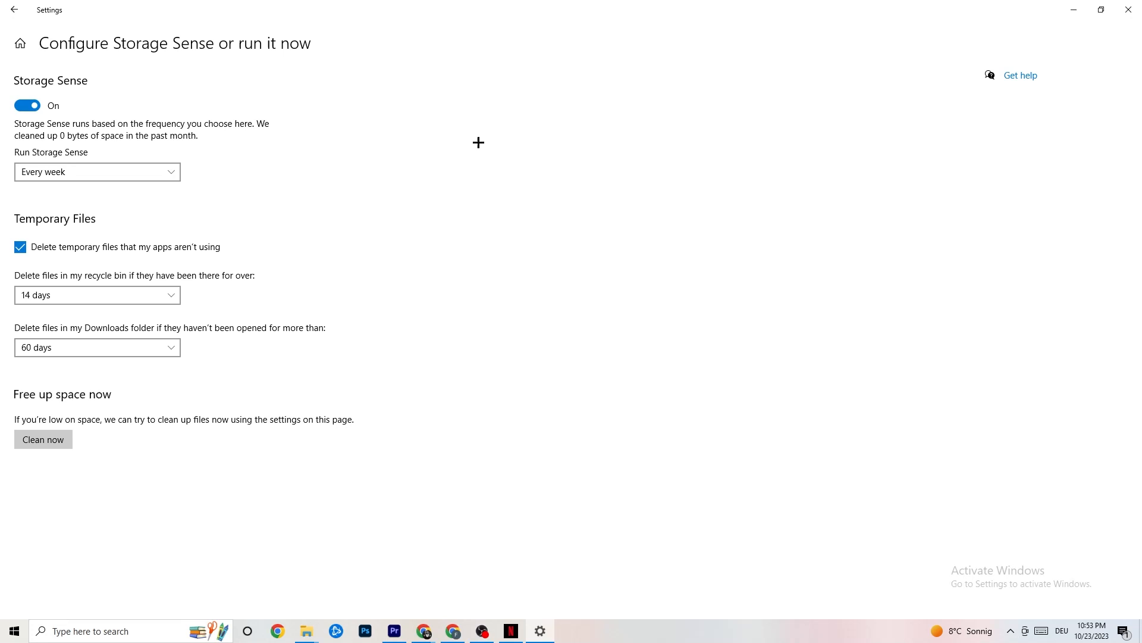
mouse_move(326, 87)
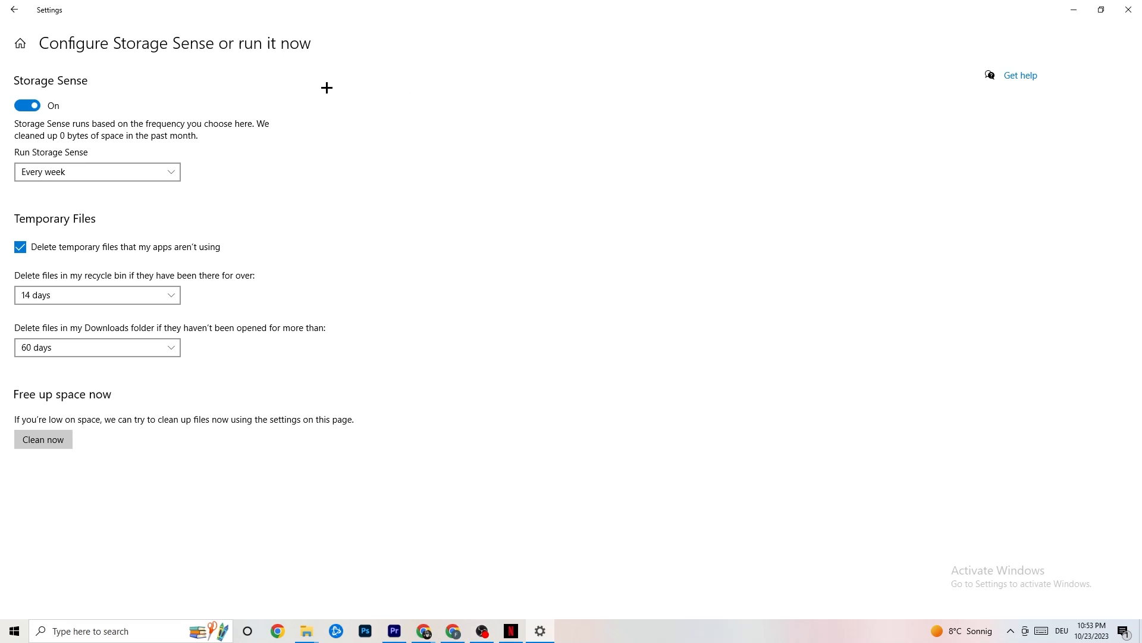
mouse_move(25, 11)
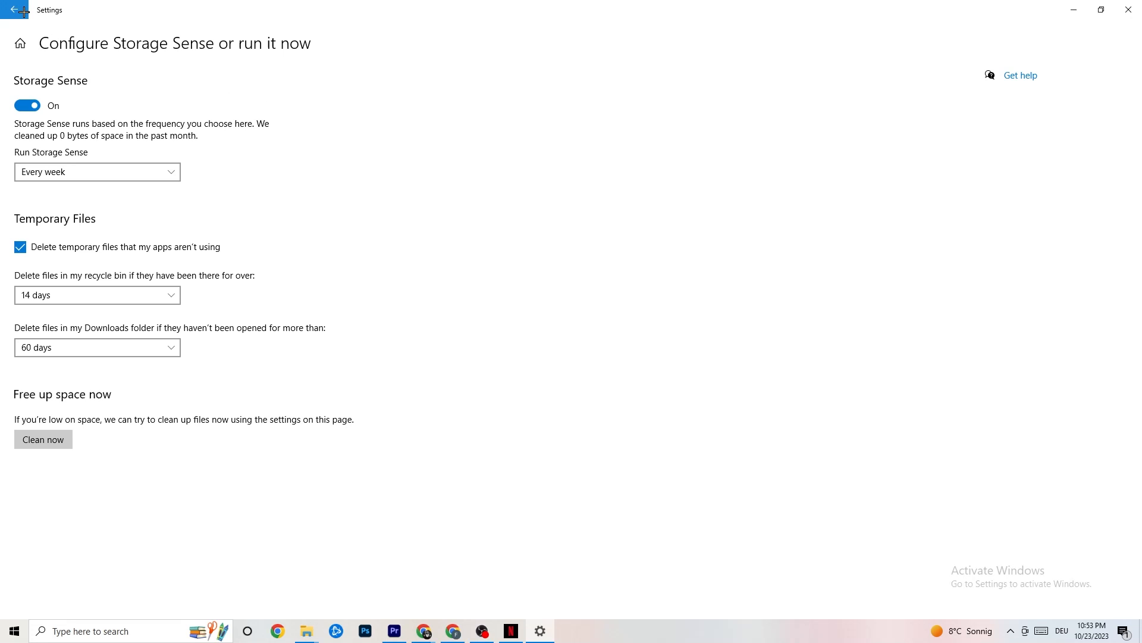
left_click(11, 9)
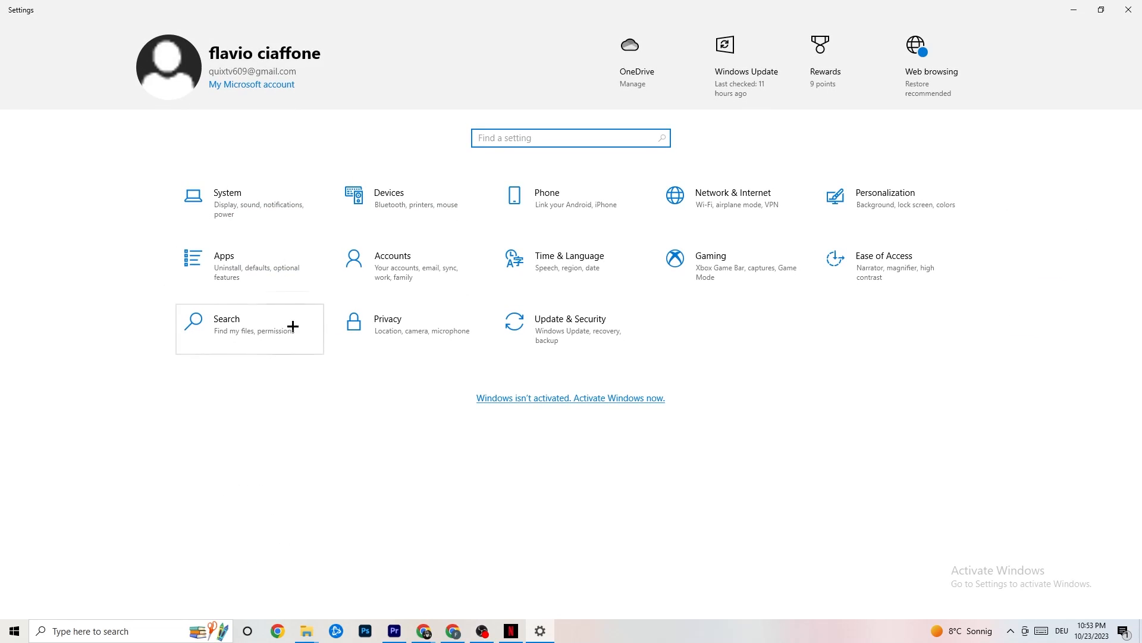
- Open Gaming settings with Xbox Game Bar off, then go to Captures
left_click(711, 255)
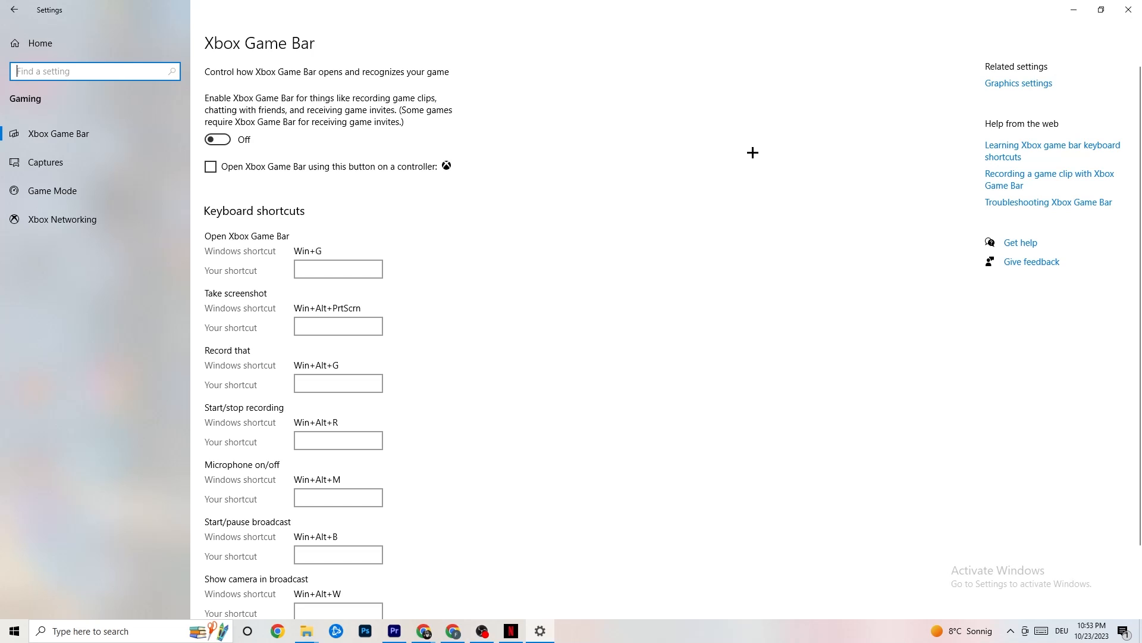
mouse_move(320, 162)
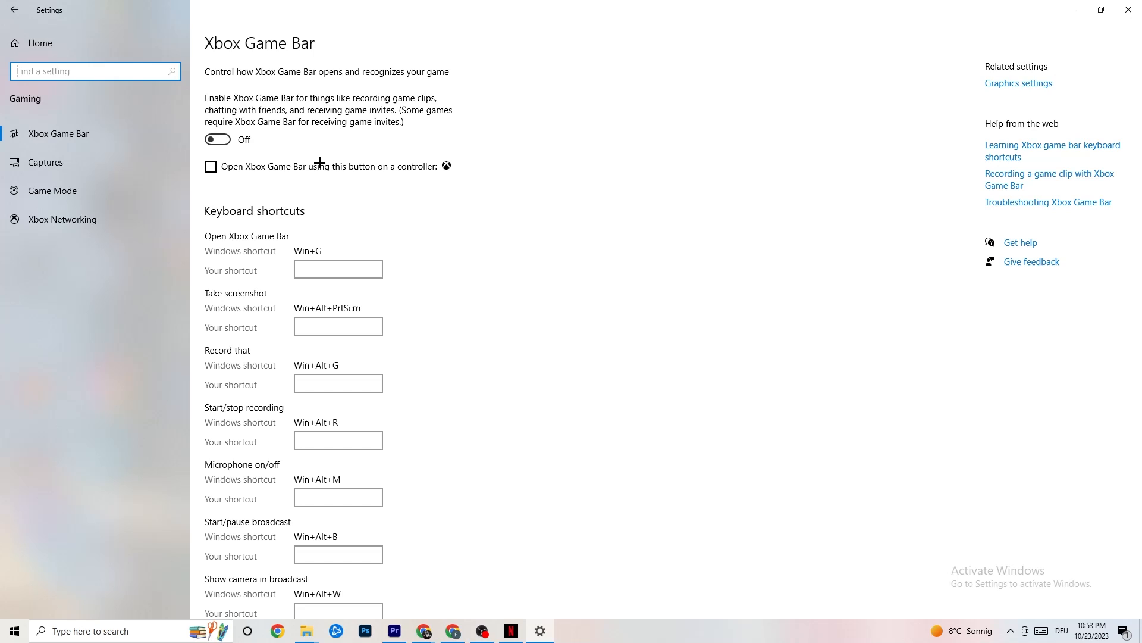
mouse_move(75, 155)
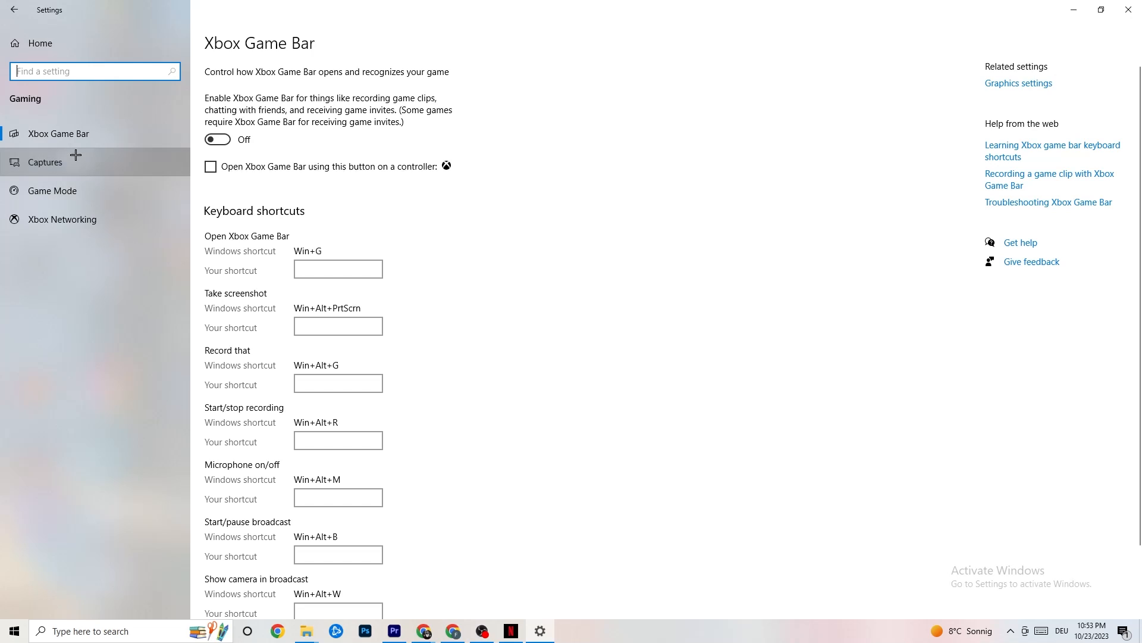
left_click(44, 162)
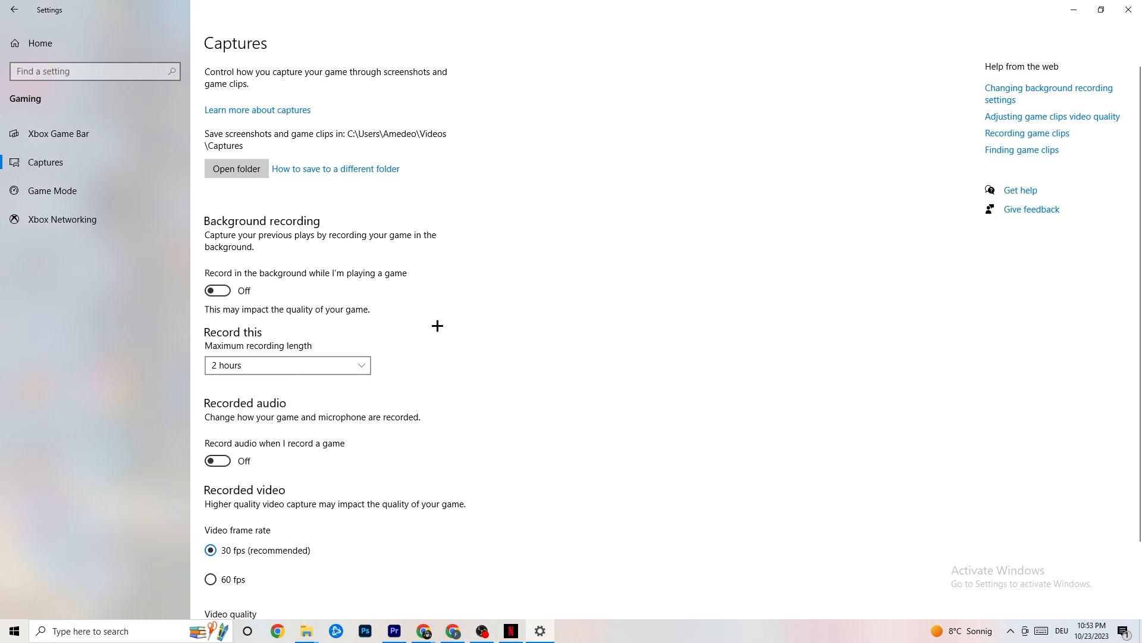
mouse_move(258, 223)
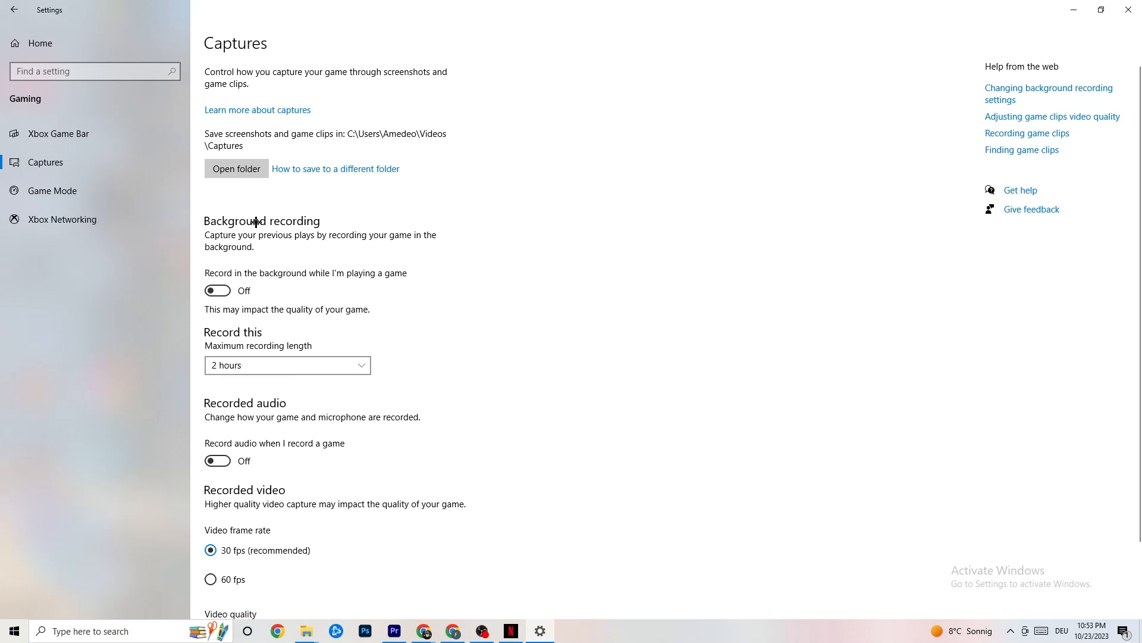
mouse_move(215, 290)
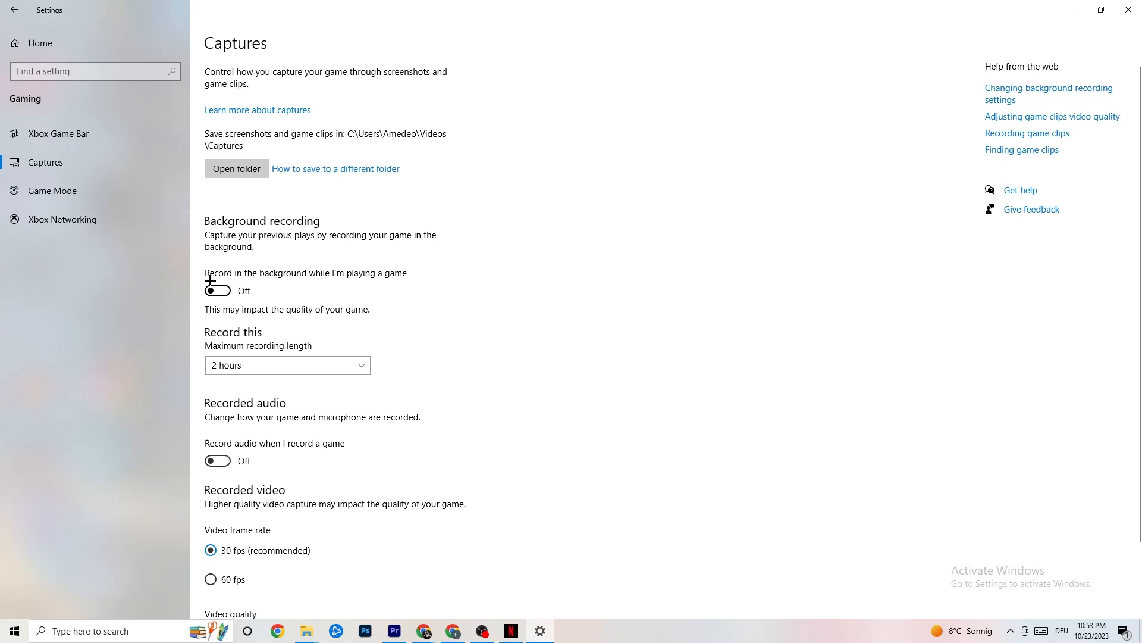
mouse_move(414, 262)
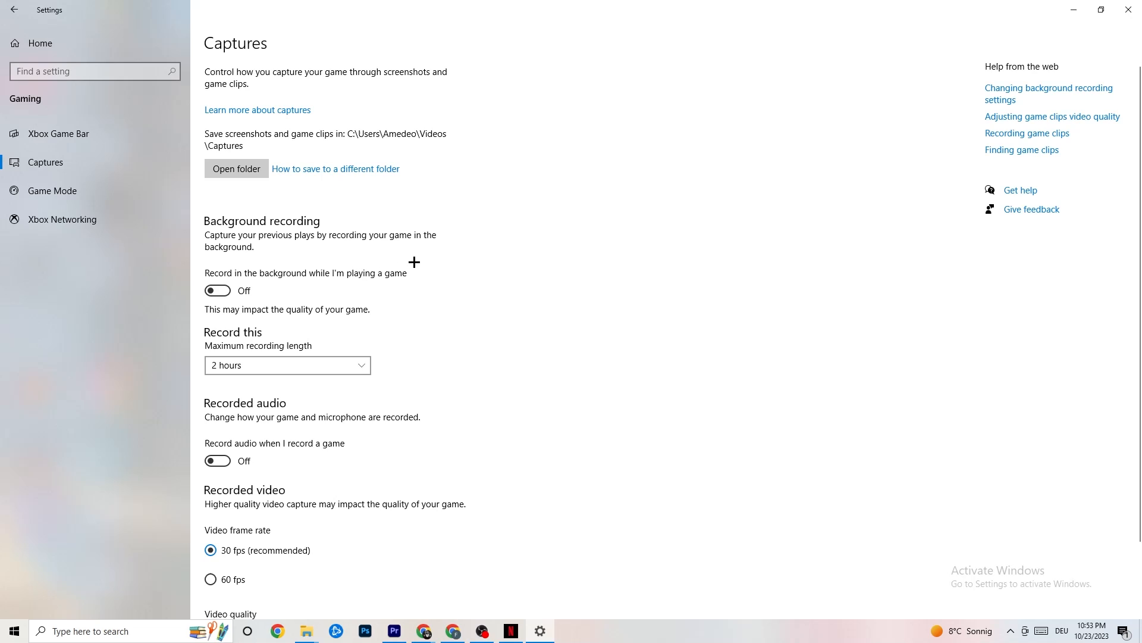
mouse_move(419, 263)
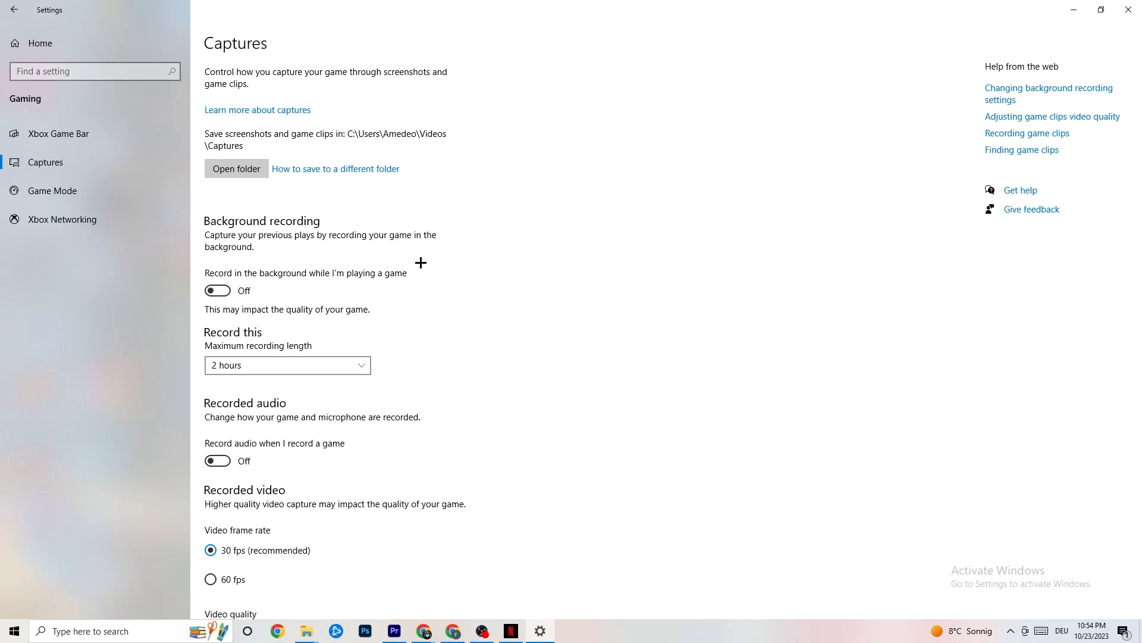
mouse_move(316, 386)
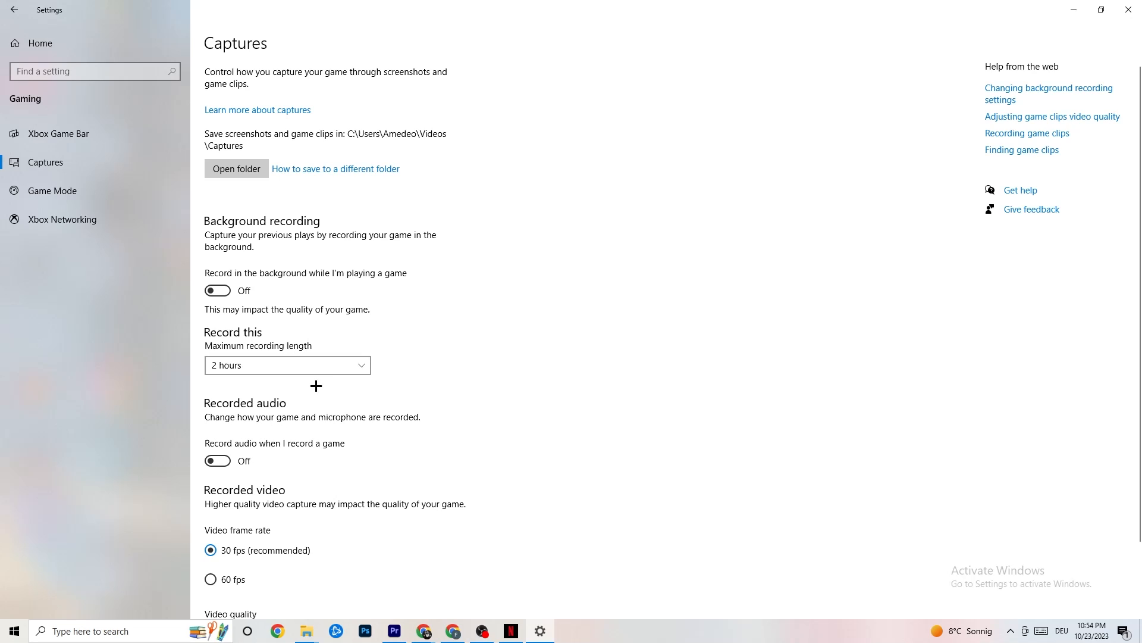
mouse_move(302, 409)
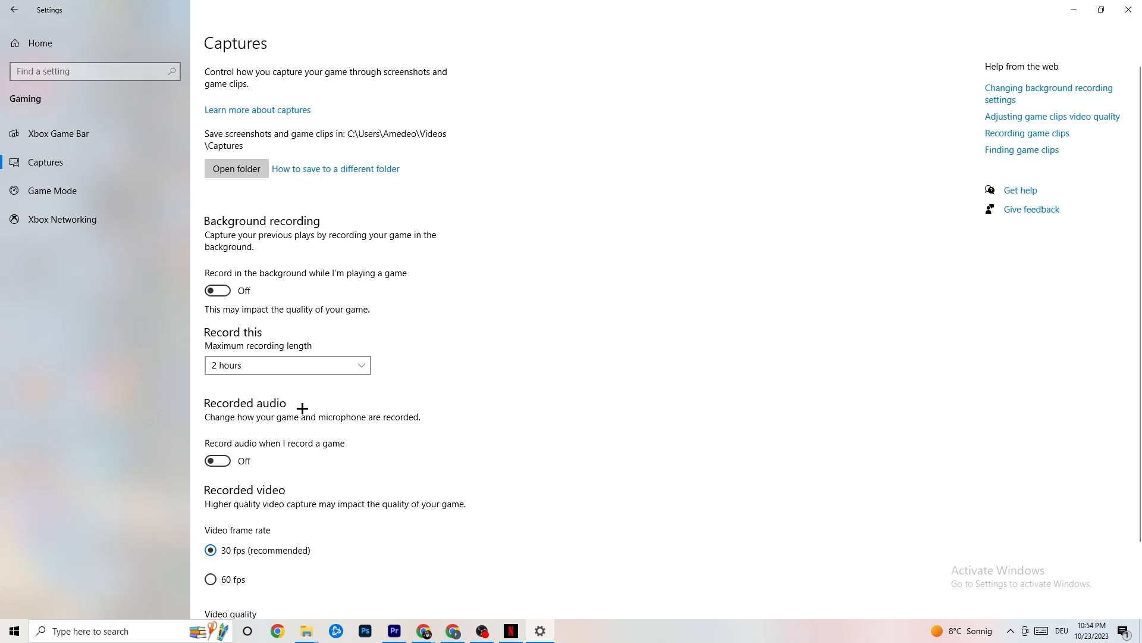
mouse_move(301, 405)
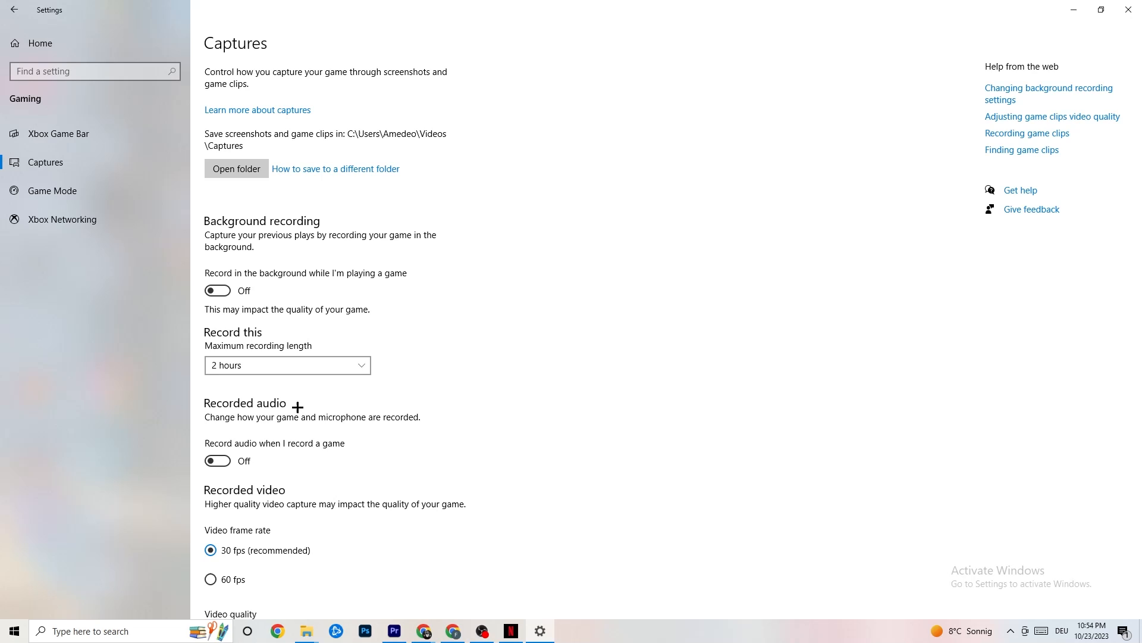
mouse_move(278, 396)
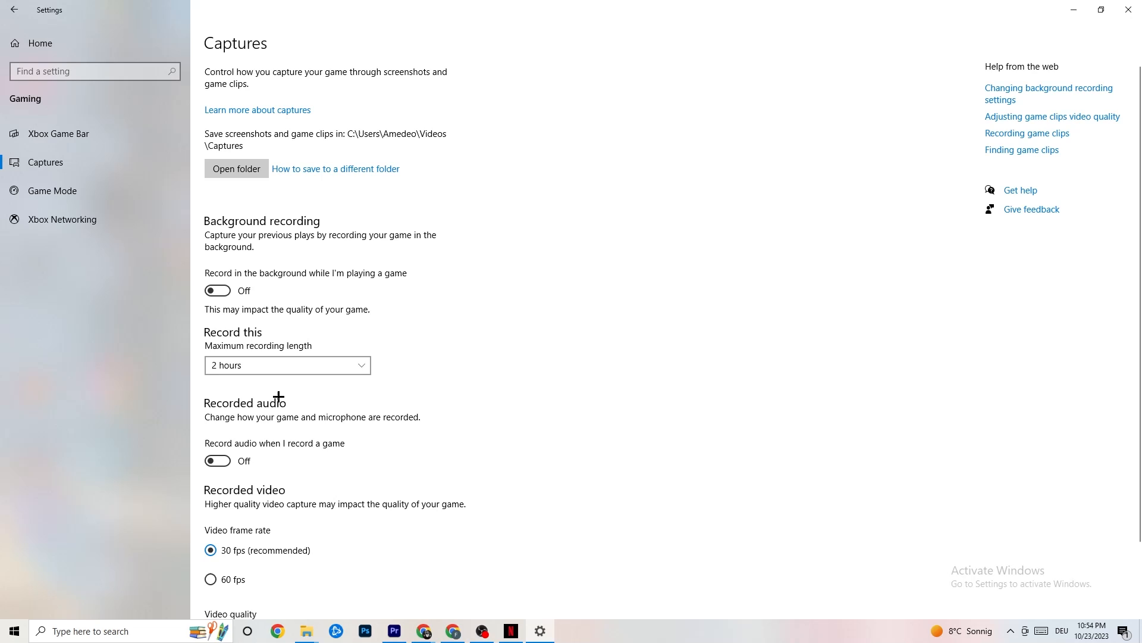
- Go to the Game Mode page of the gaming settings, with Game Mode on
left_click(52, 191)
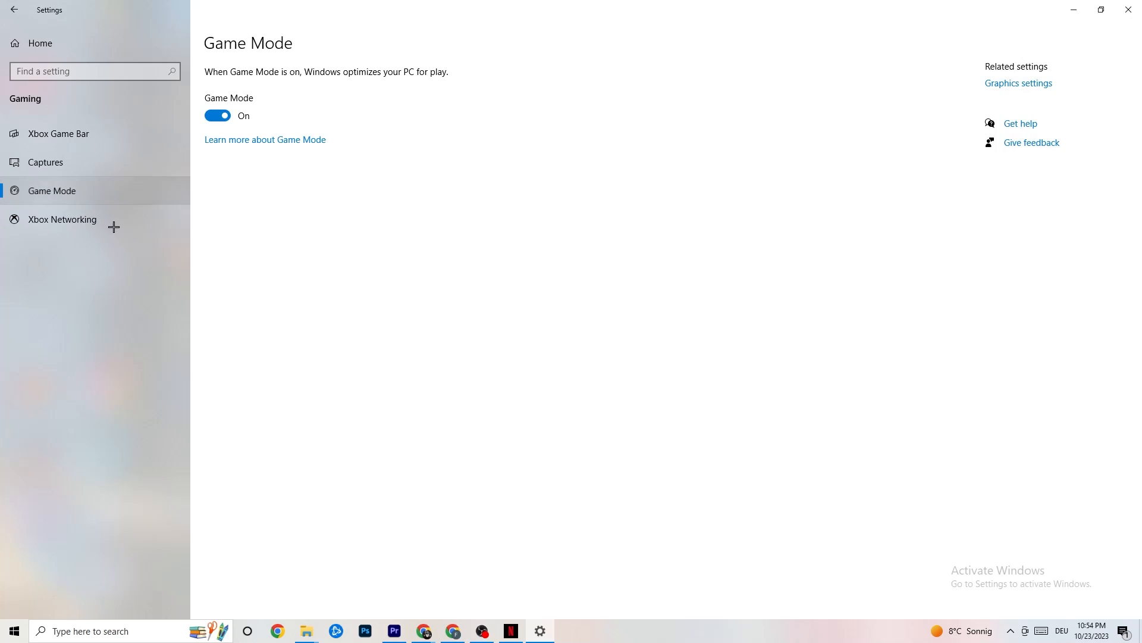
mouse_move(398, 367)
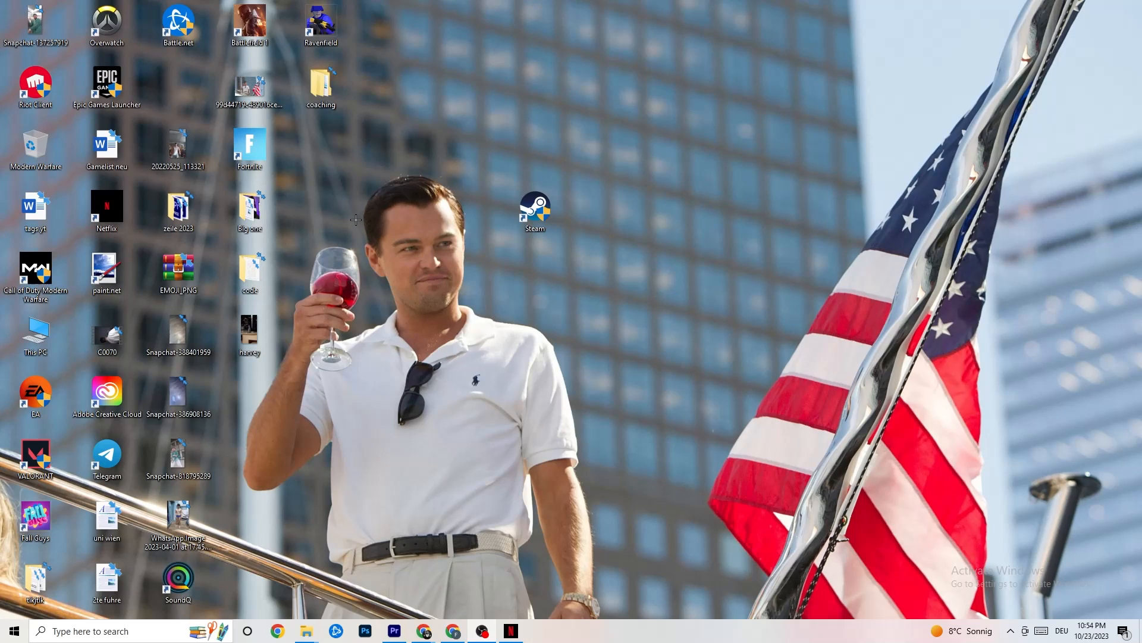
mouse_move(414, 344)
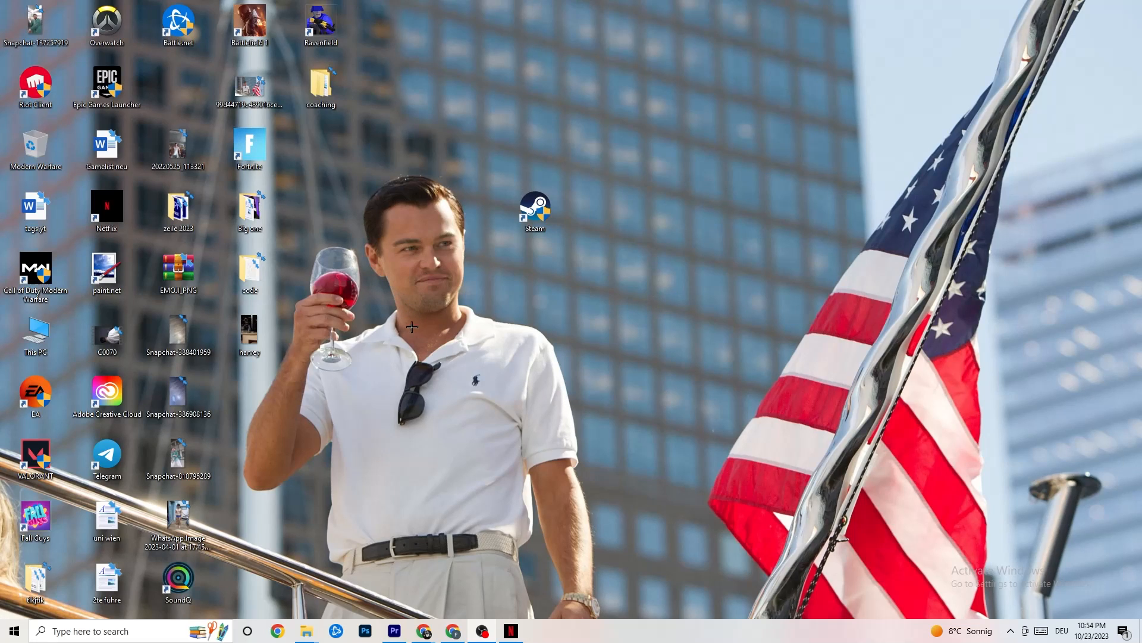
mouse_move(586, 639)
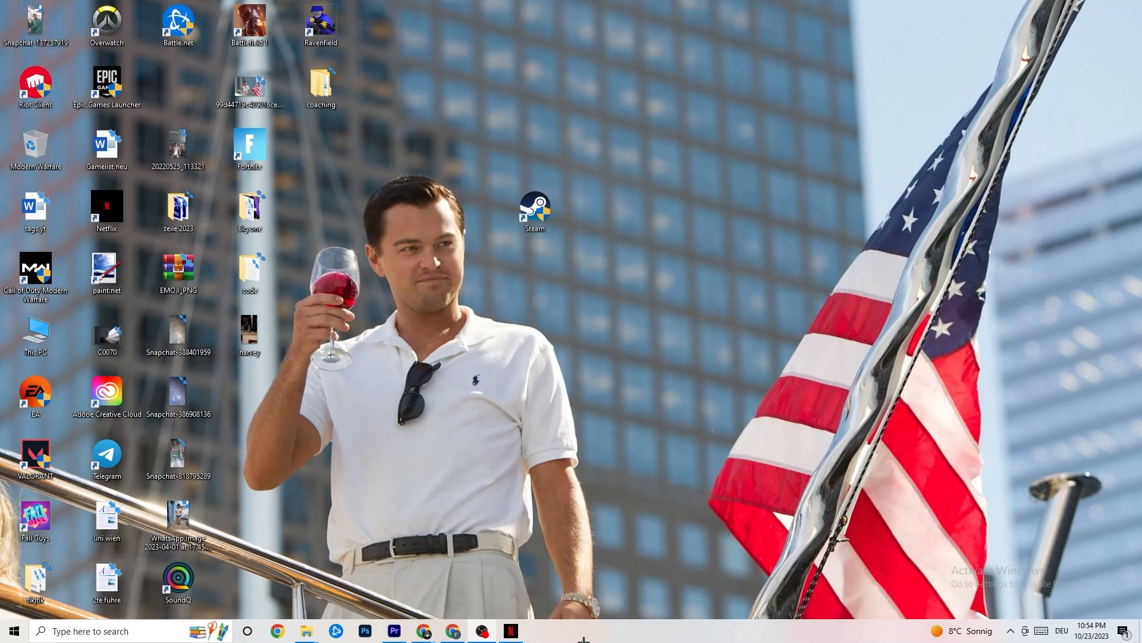
- Launch Task Manager from the taskbar and inspect the Netflix app's actions in Processes
right_click(584, 624)
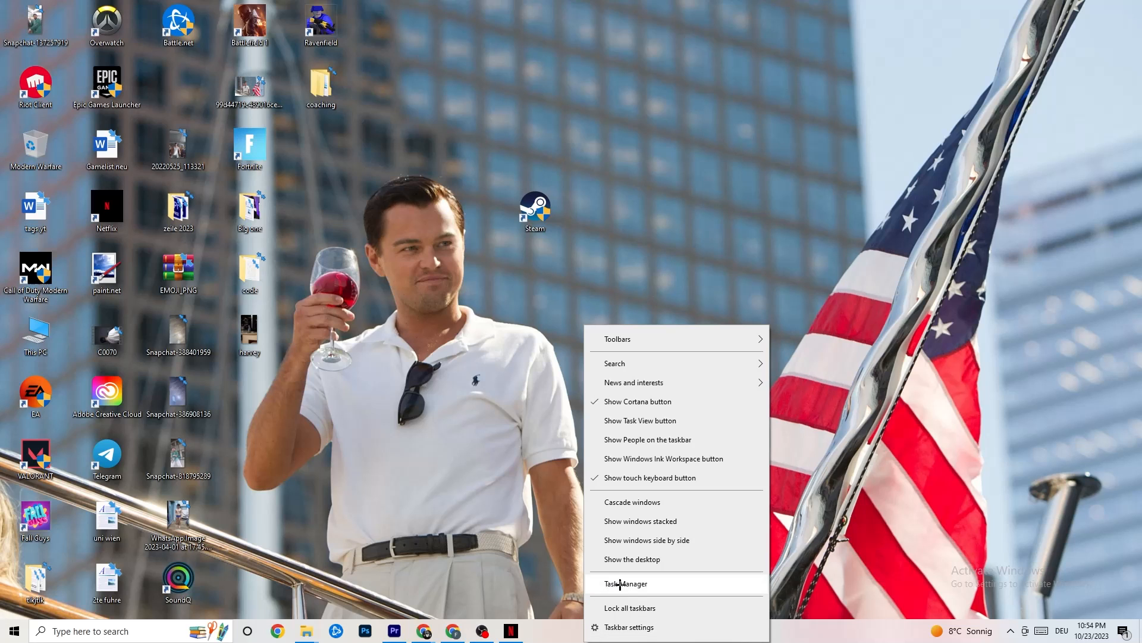
left_click(629, 583)
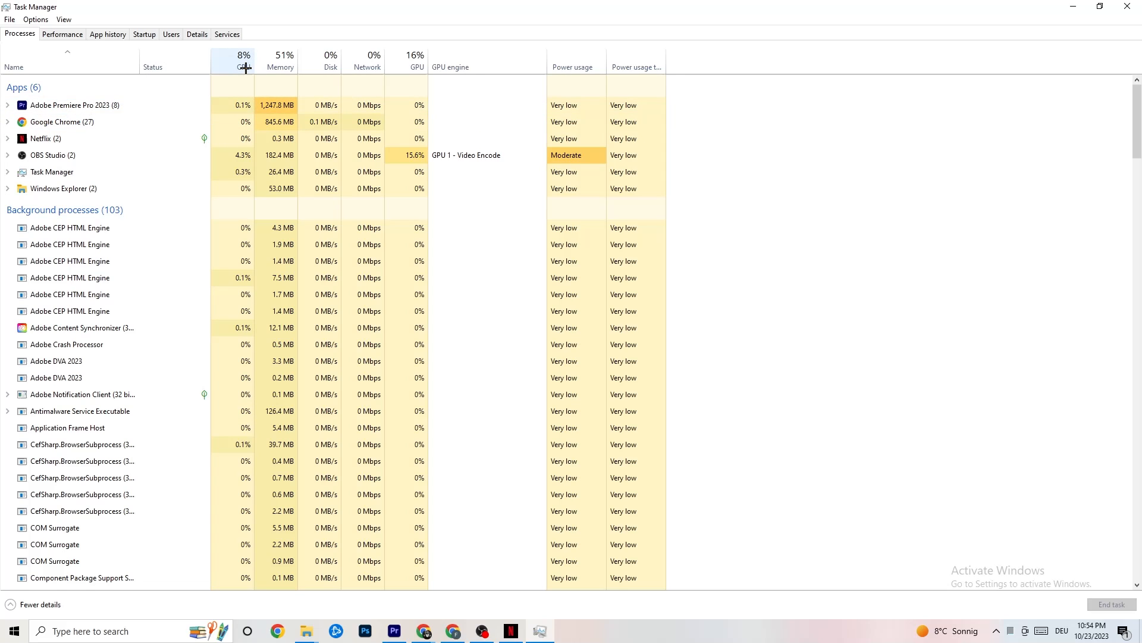
mouse_move(400, 65)
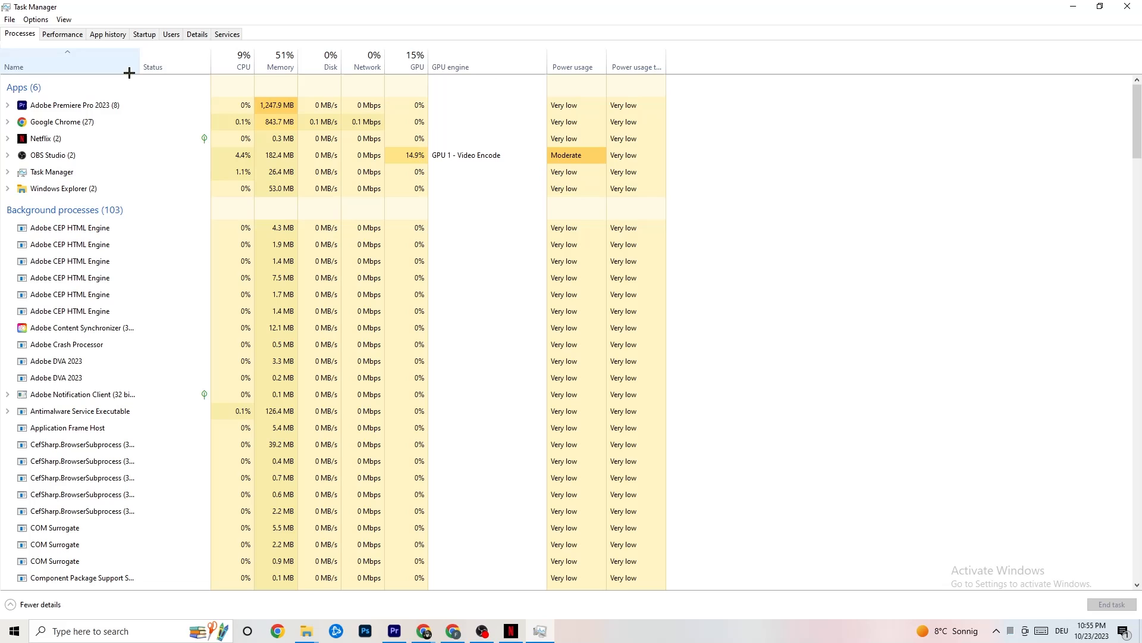
mouse_move(216, 407)
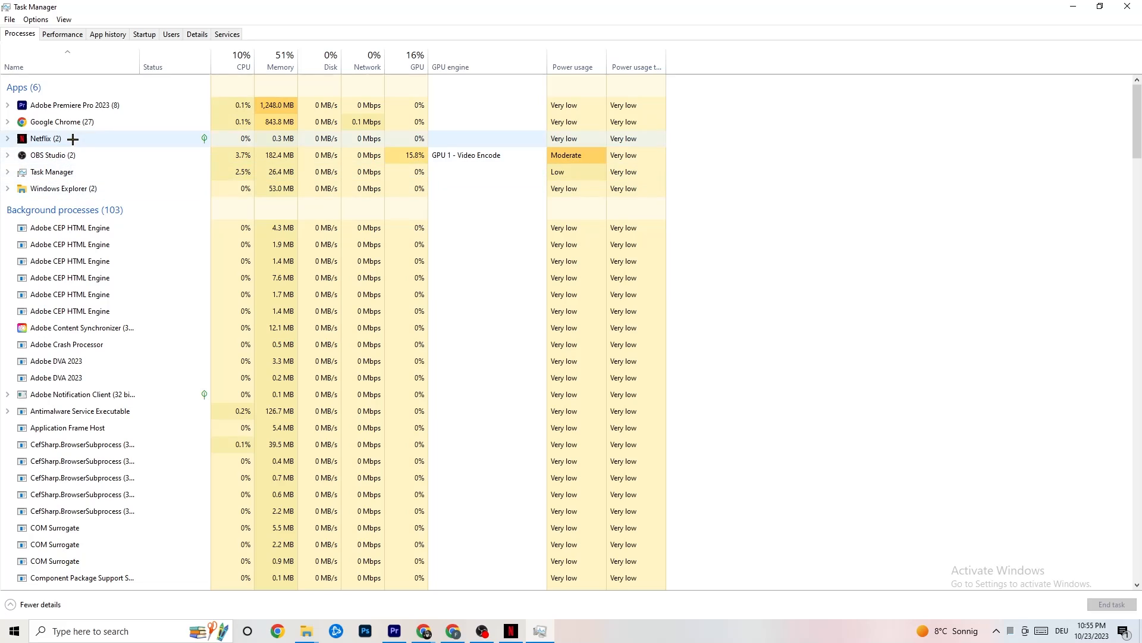
right_click(41, 139)
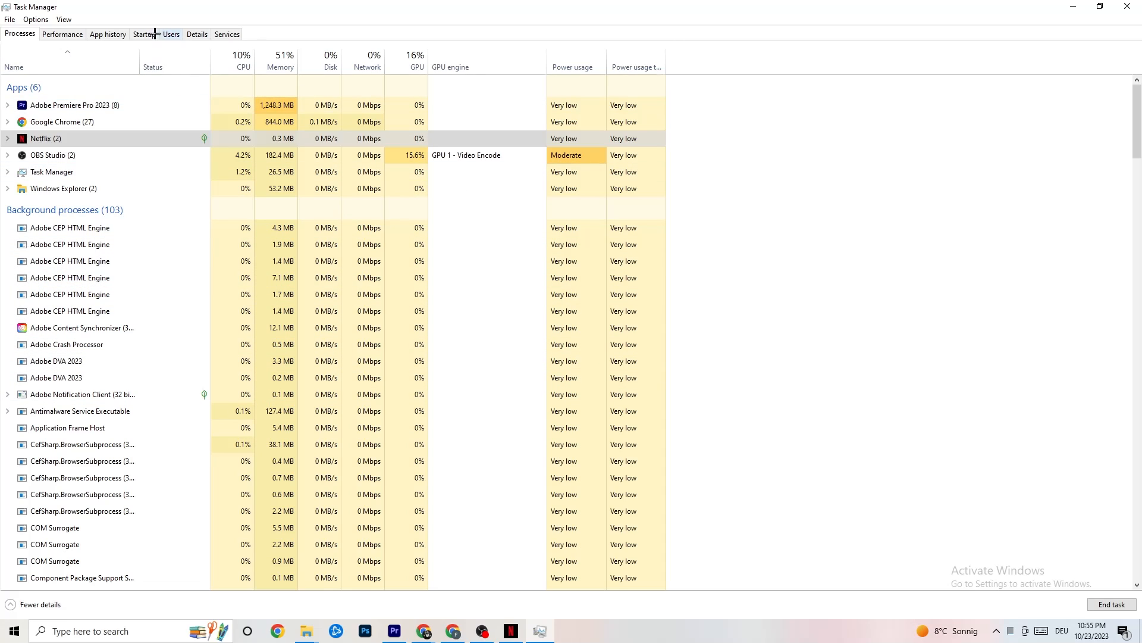
- Review Adobe Premiere Pro's priority in Details, leaving it Normal, then view the startup apps
left_click(197, 34)
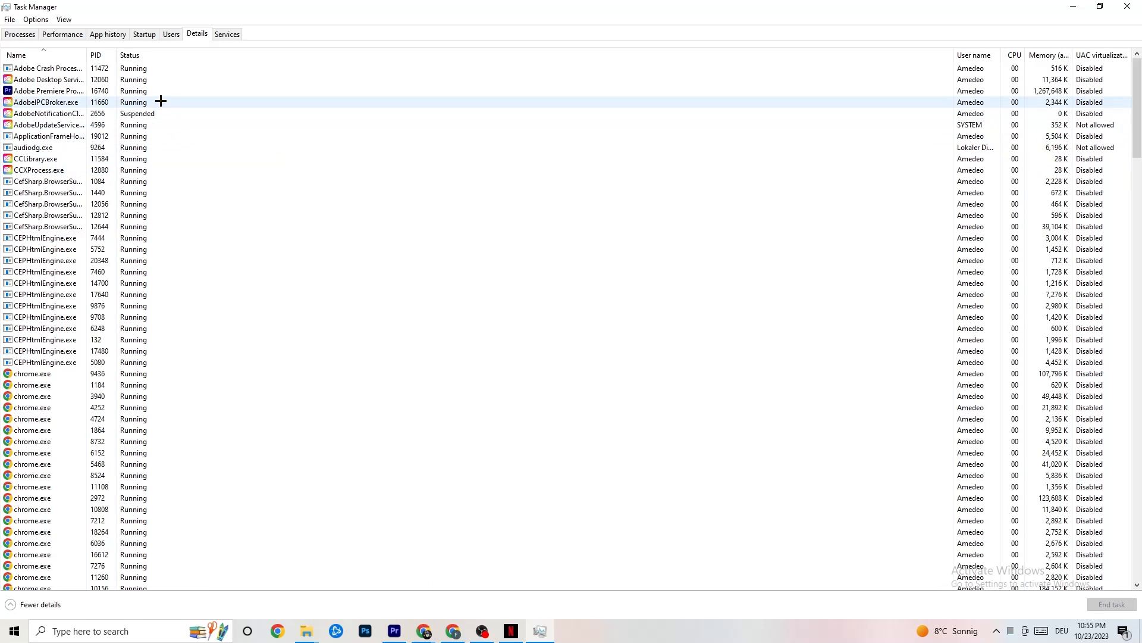
left_click(60, 91)
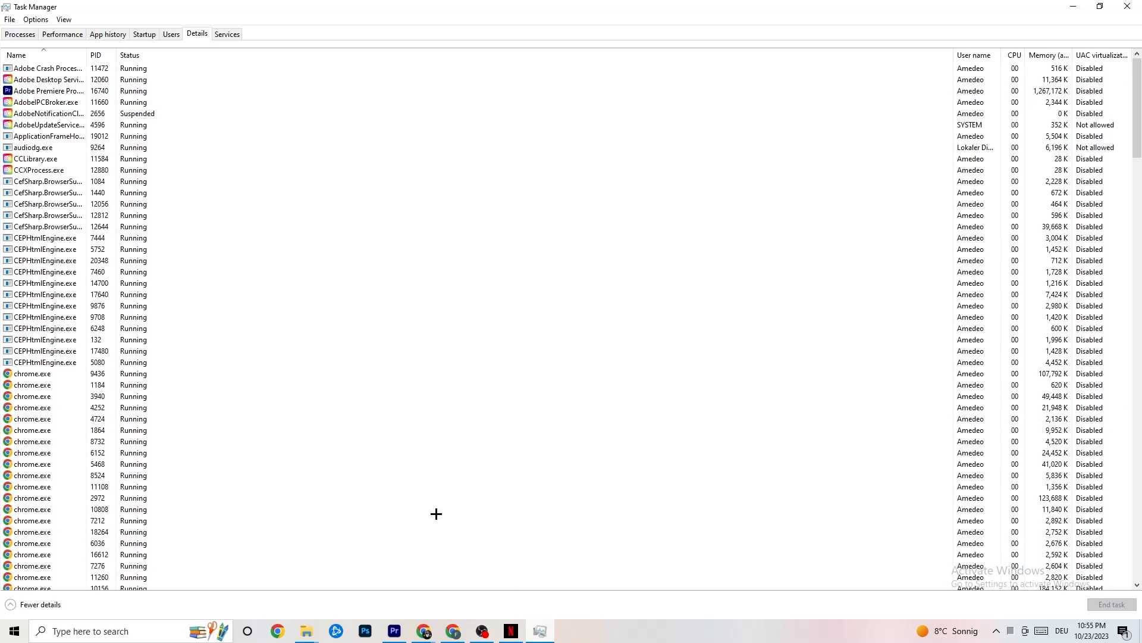
left_click(48, 91)
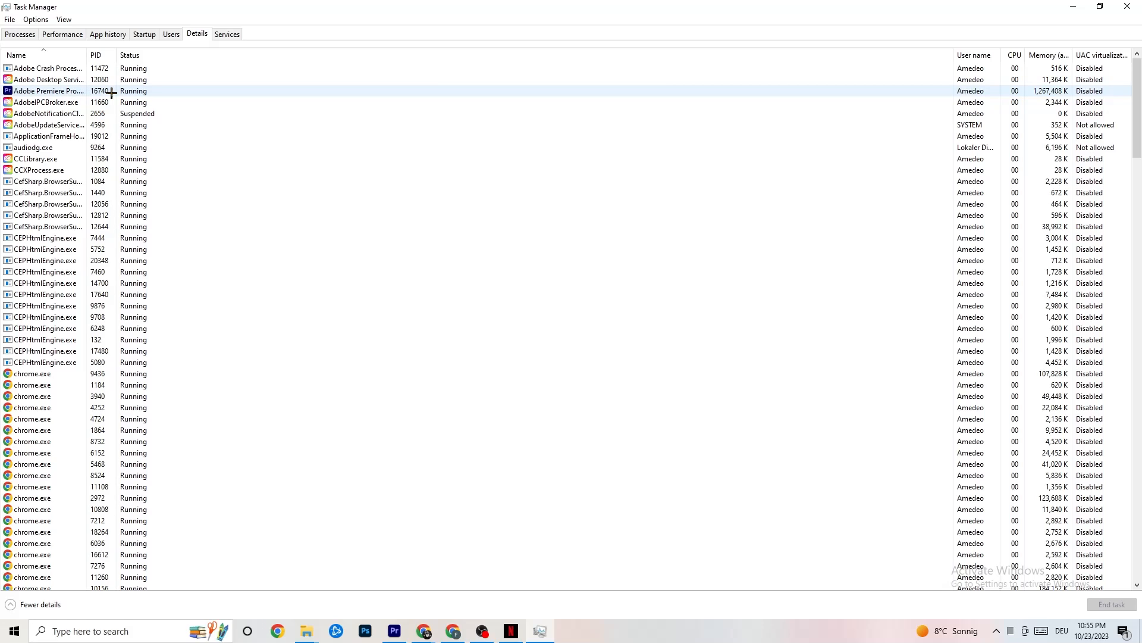
right_click(111, 90)
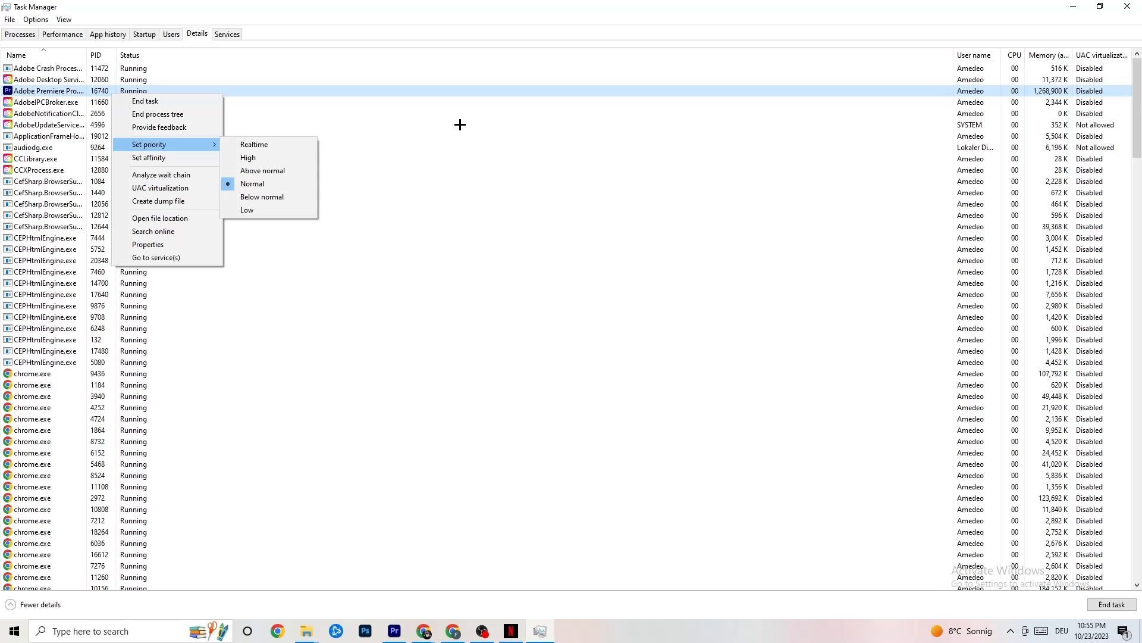
mouse_move(617, 138)
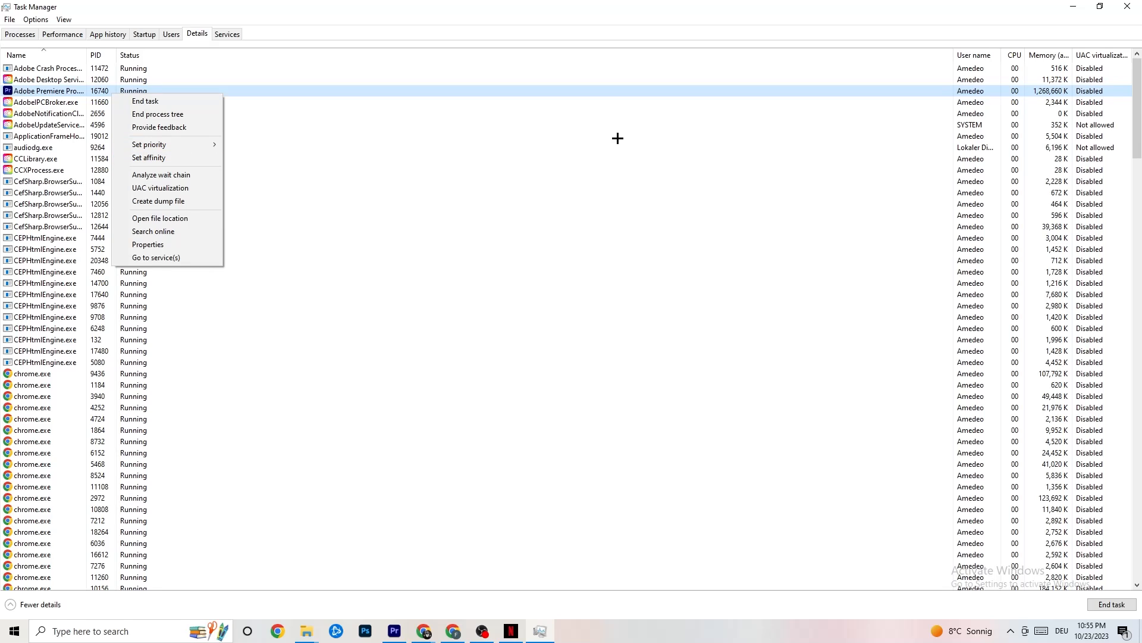
mouse_move(251, 130)
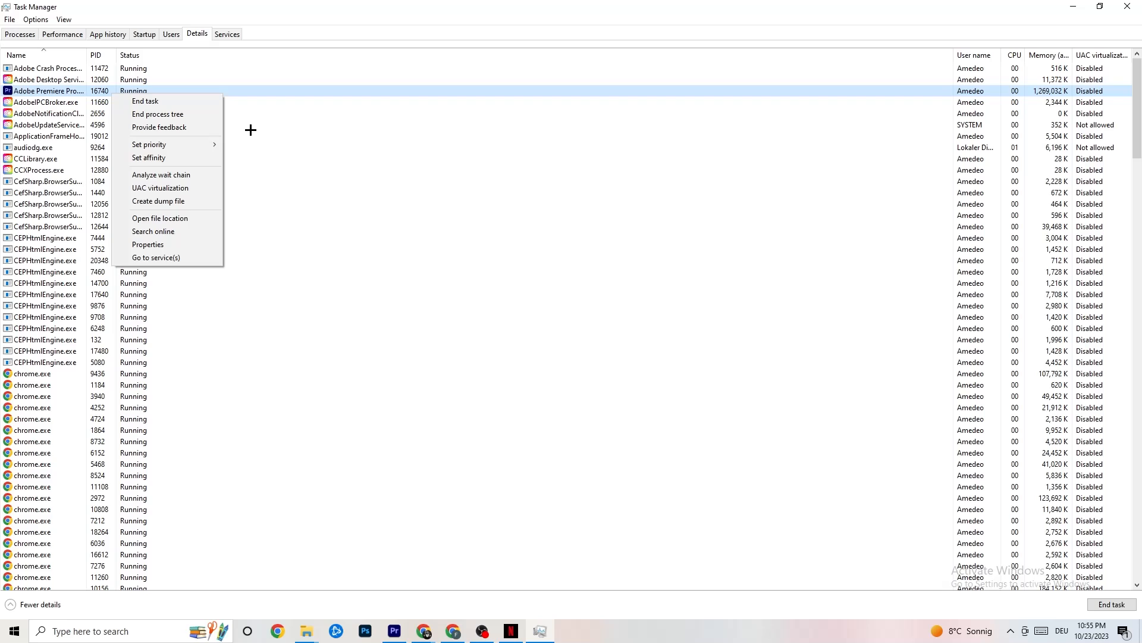
left_click(144, 34)
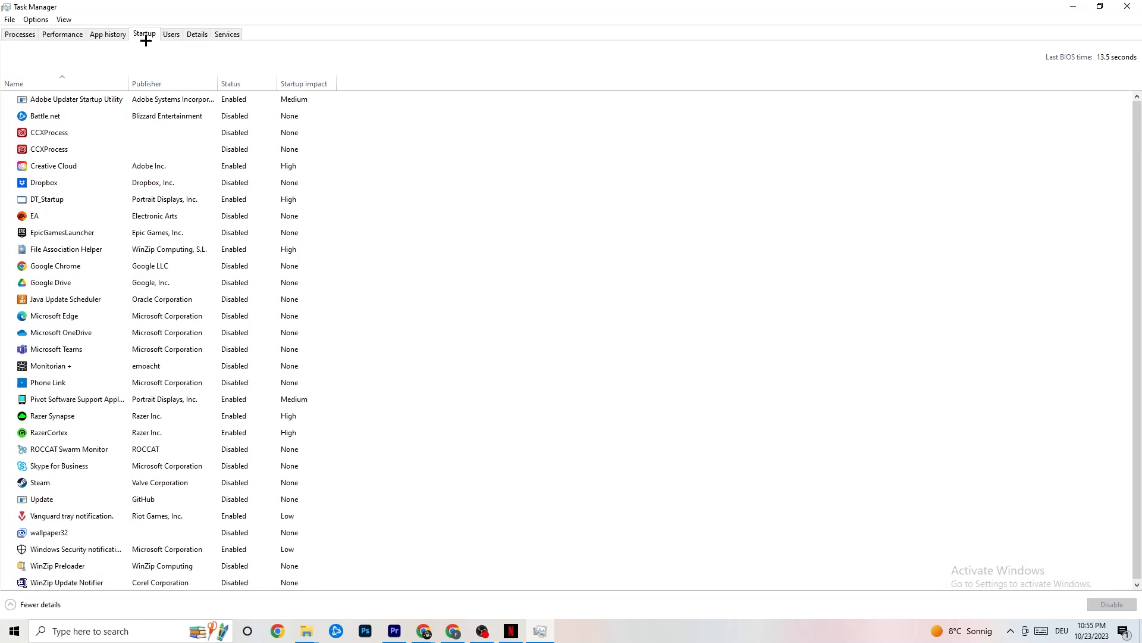
left_click(49, 133)
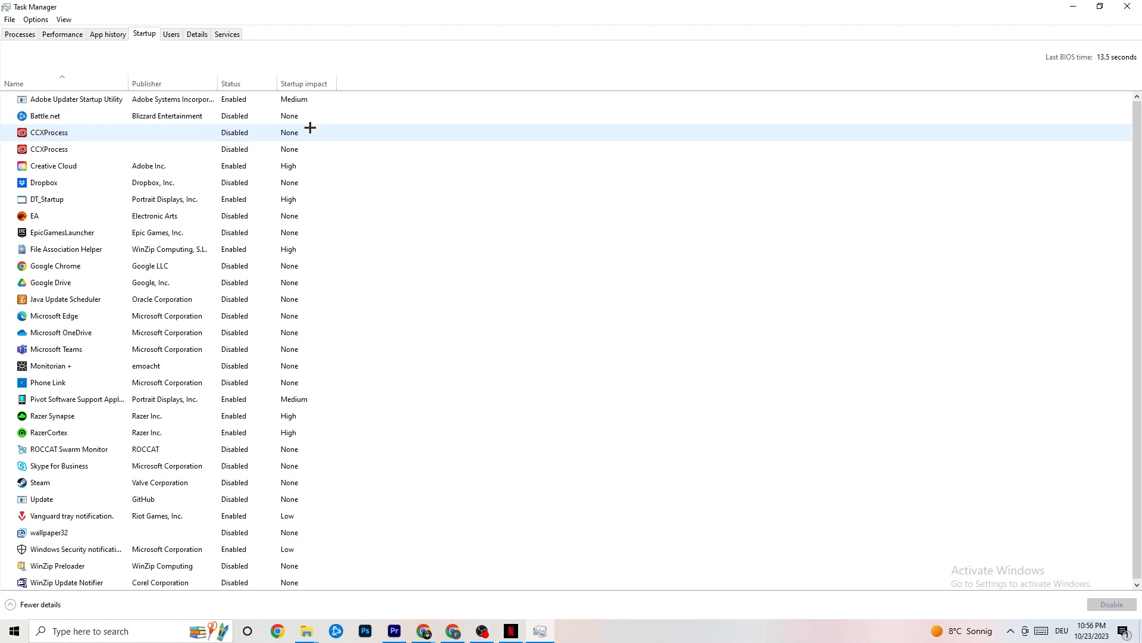
left_click(59, 116)
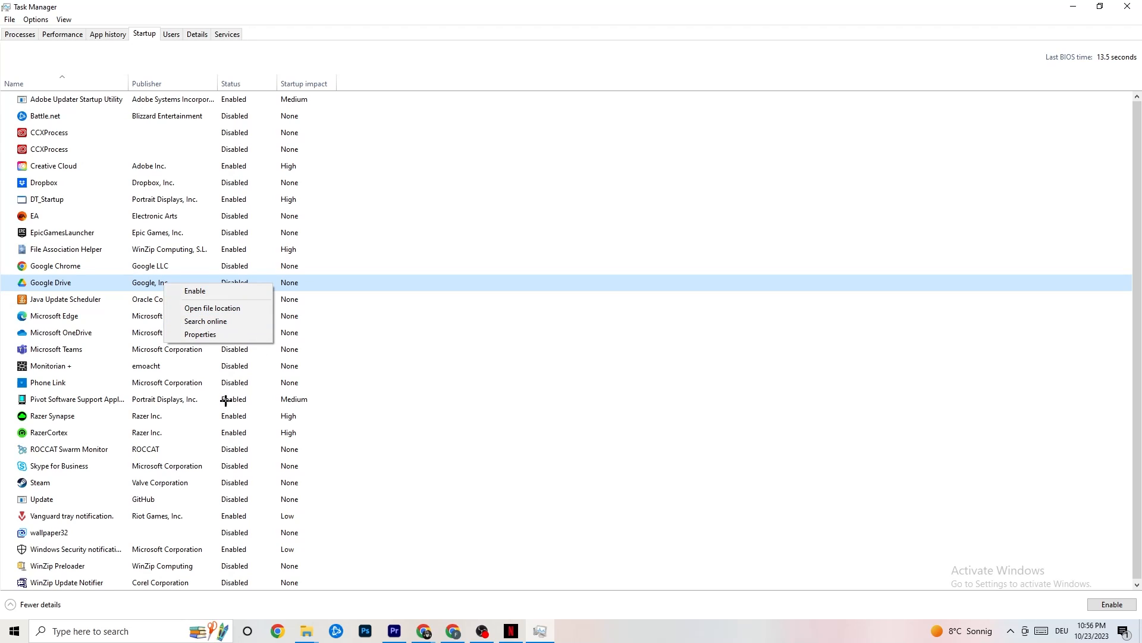
right_click(77, 399)
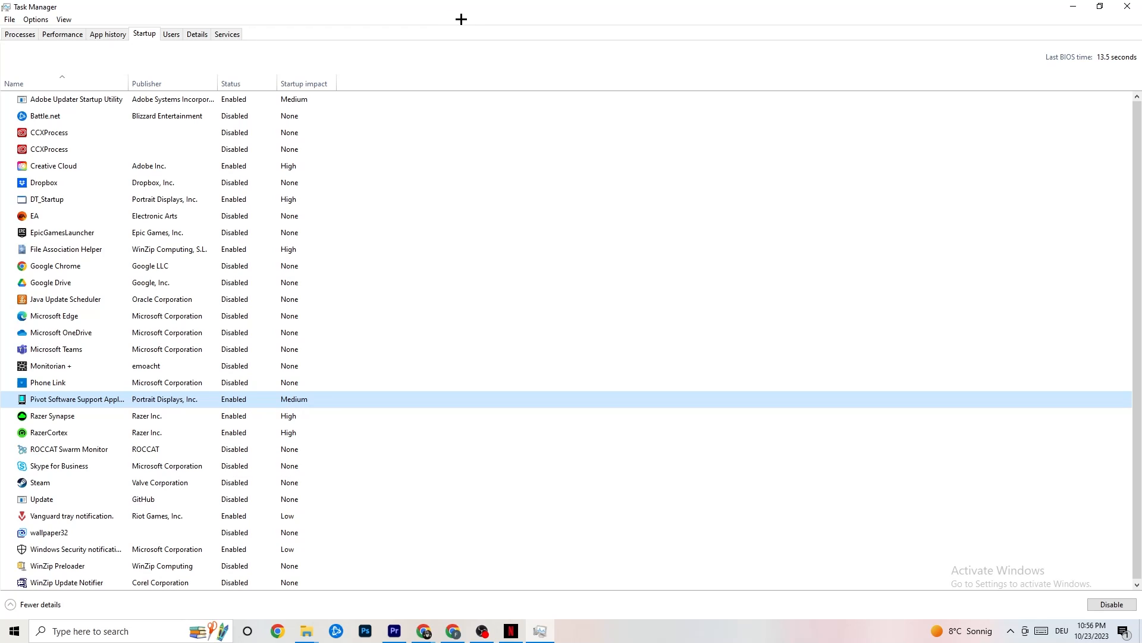
mouse_move(478, 64)
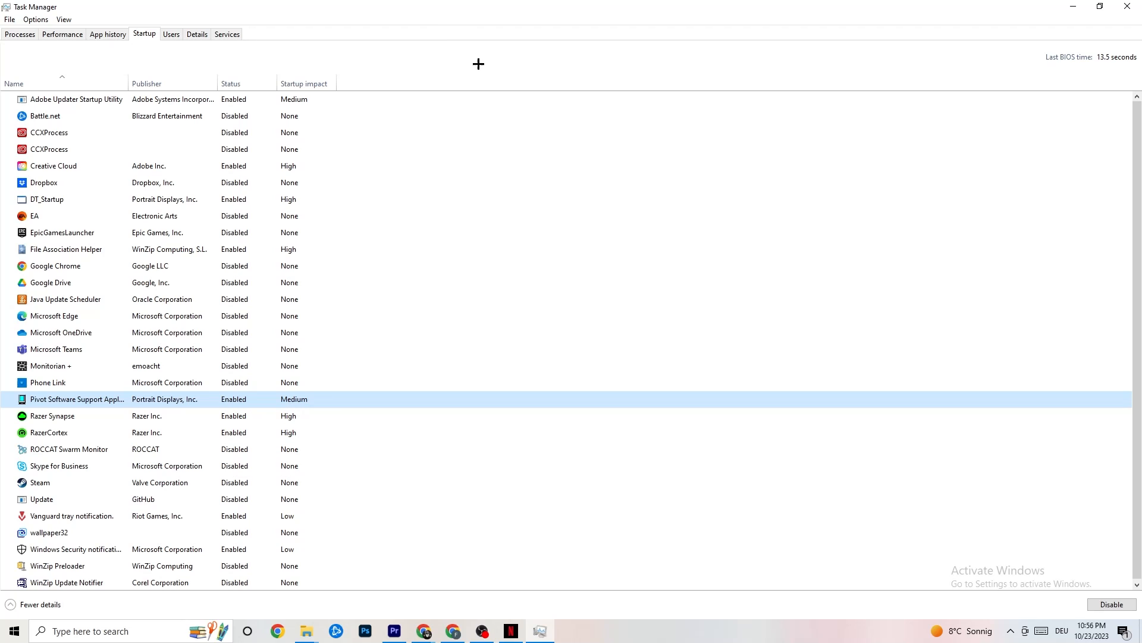